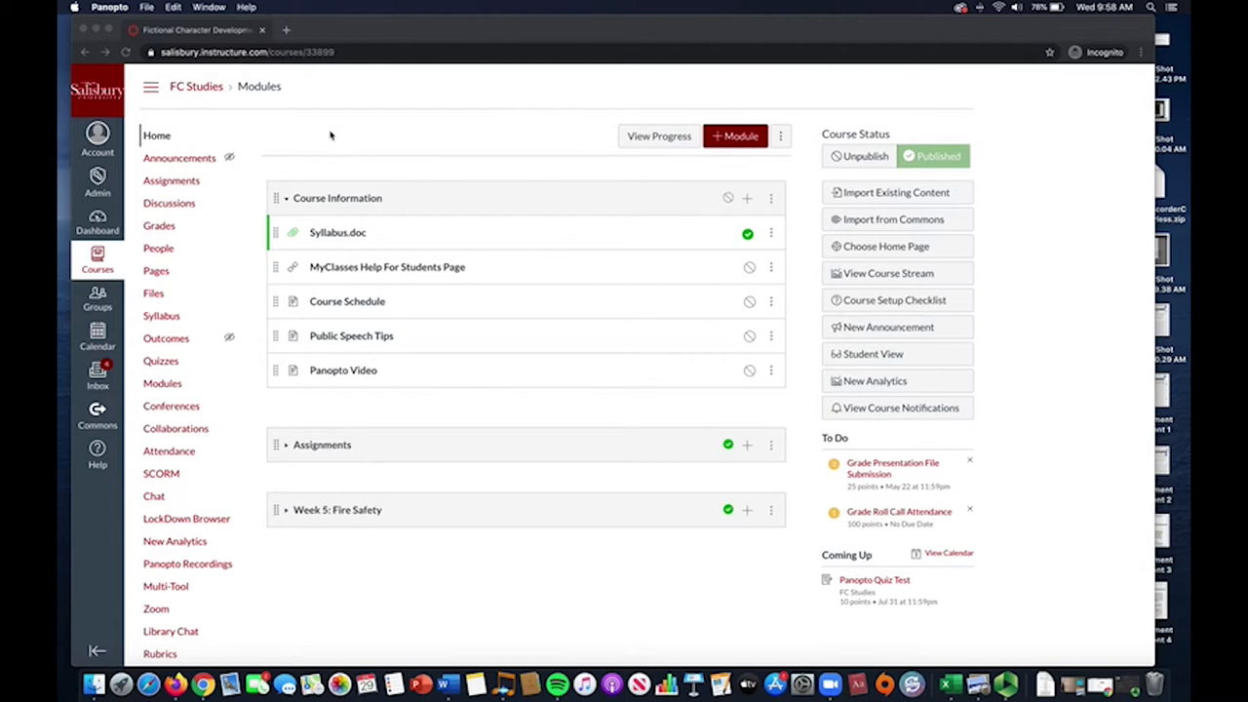
pyautogui.moveTo(124, 415)
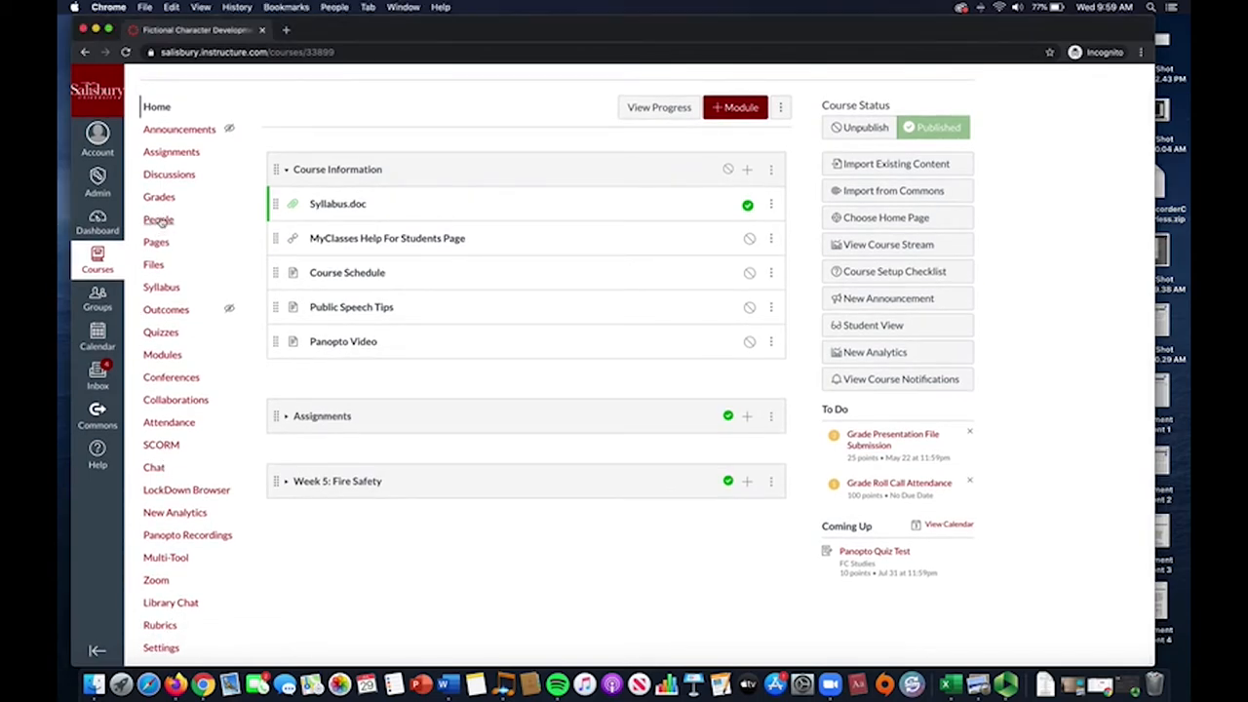
# - Go to the course's People roster from the course navigation
pyautogui.click(158, 219)
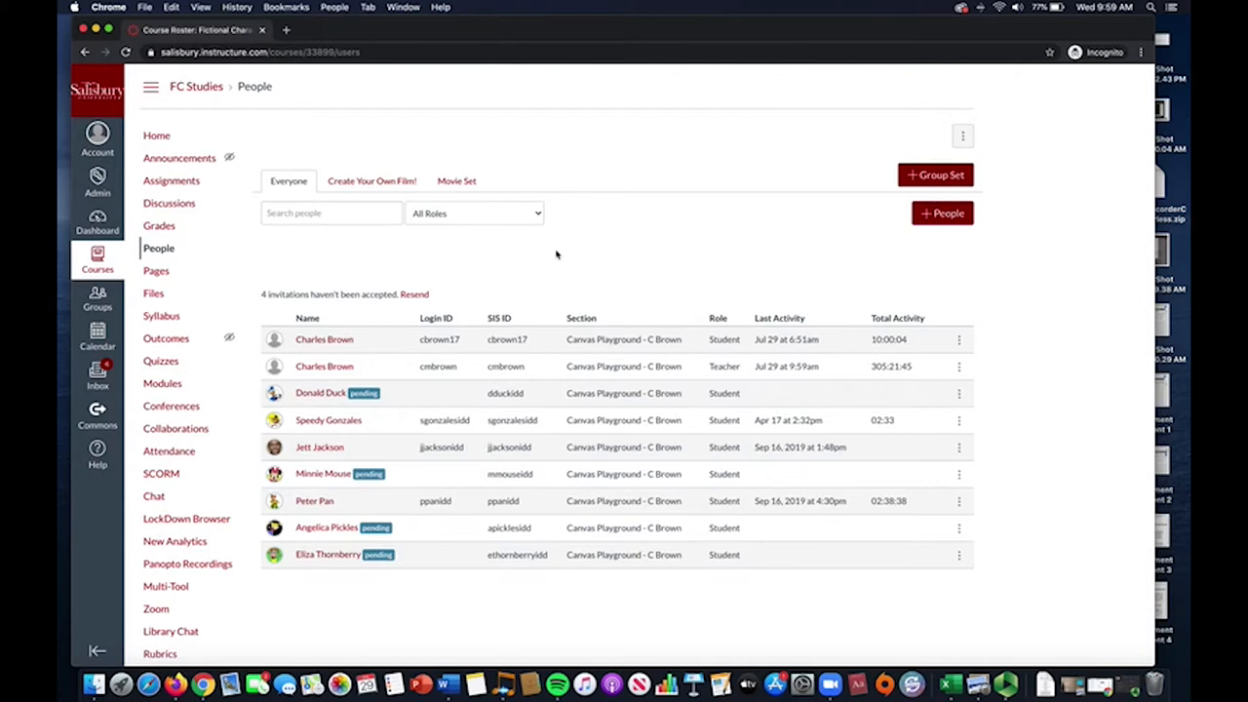
pyautogui.moveTo(412, 152)
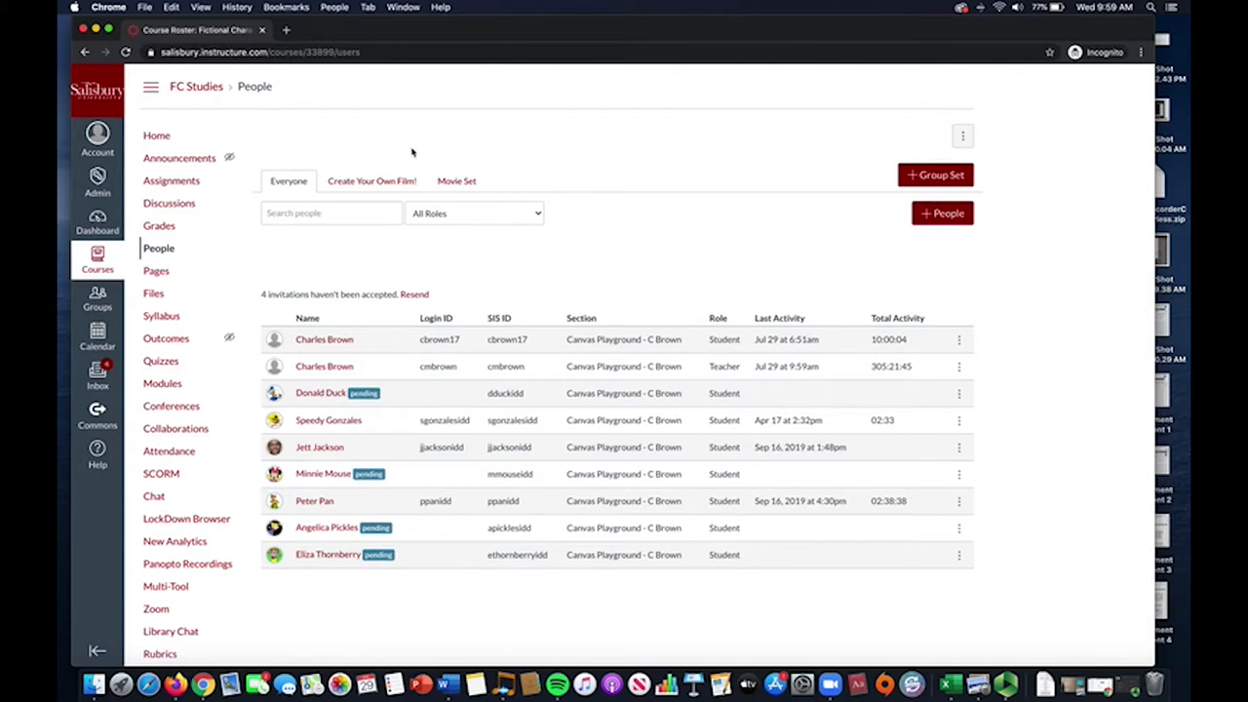
pyautogui.moveTo(862, 228)
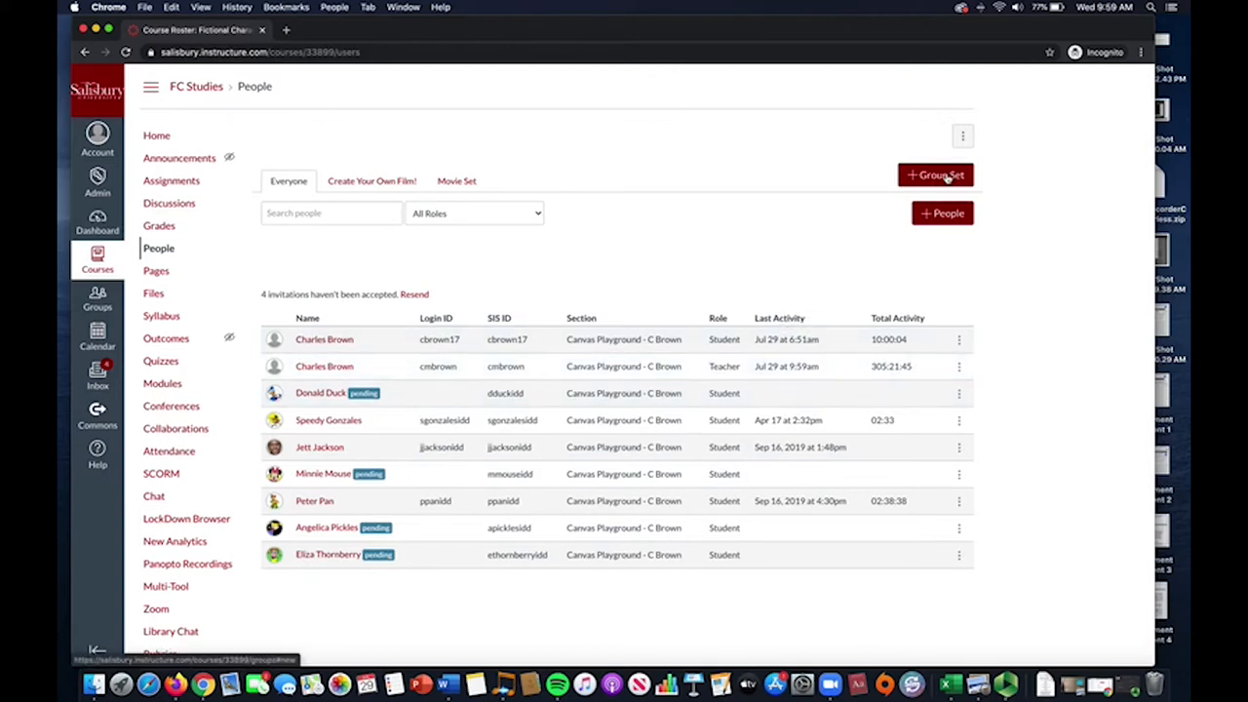
# - Start a new group set named 'Face 2 Face Self Sign-Up'
pyautogui.click(936, 175)
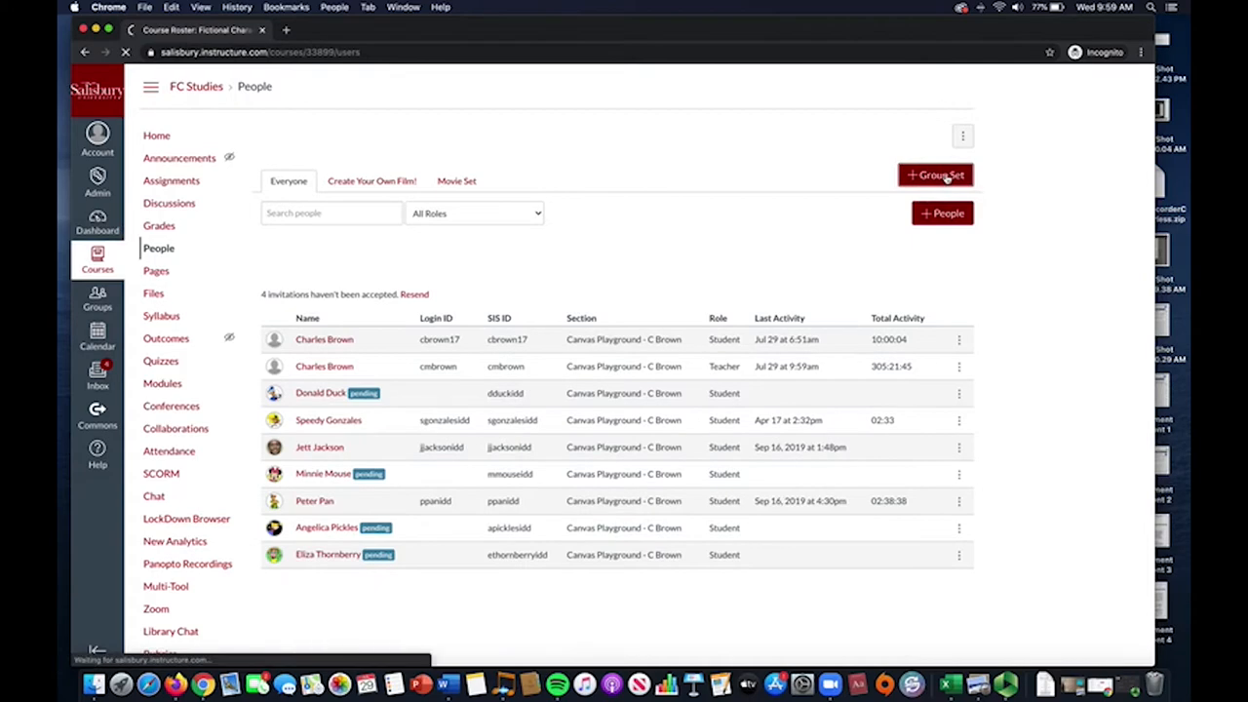
pyautogui.click(936, 175)
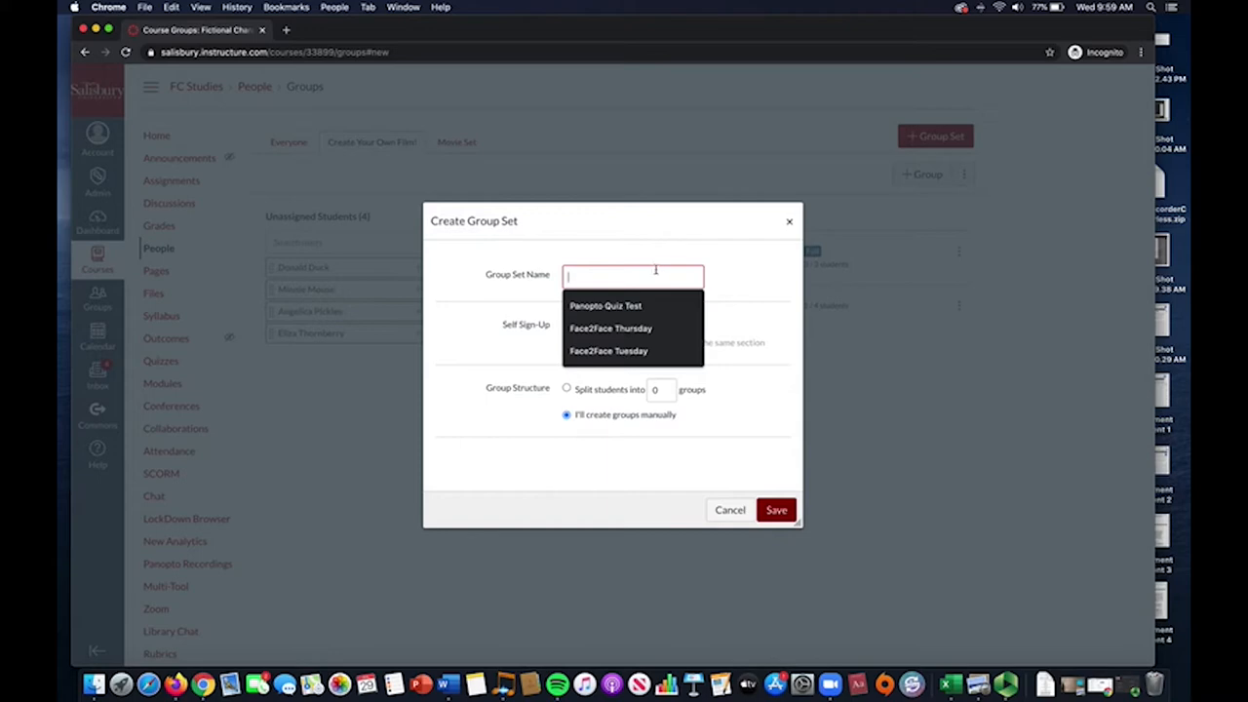
pyautogui.write('Face 2 Fa')
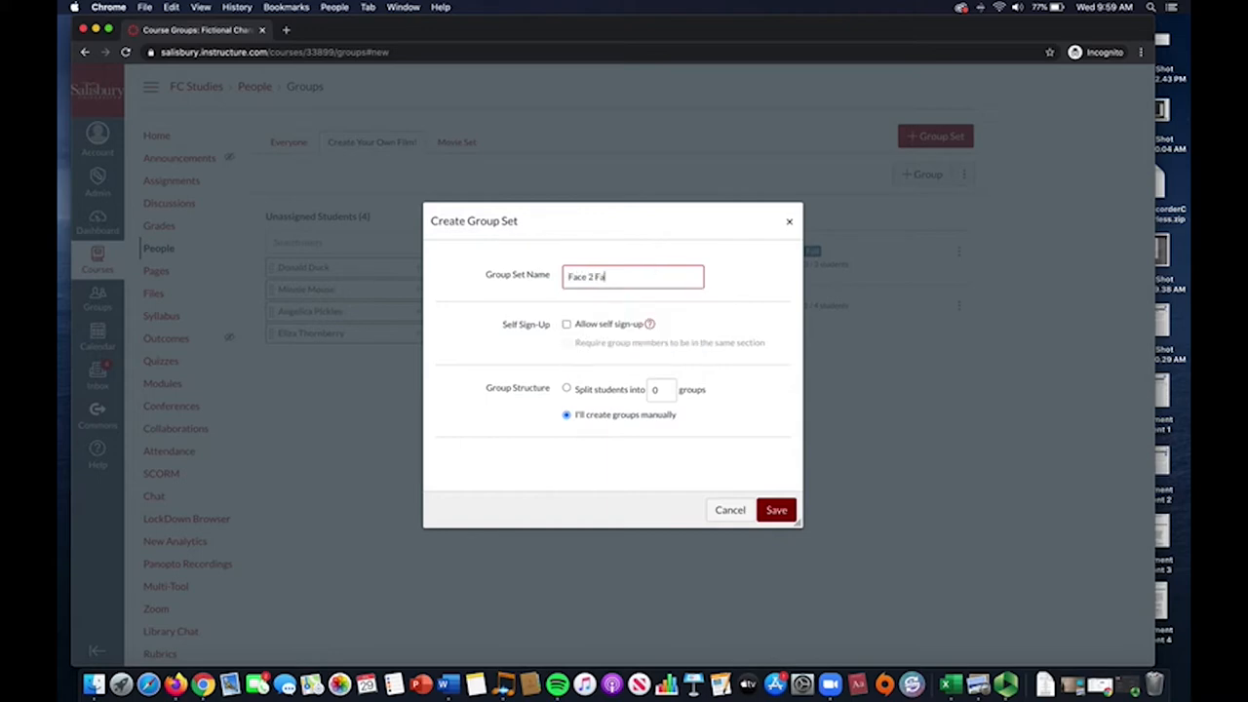
pyautogui.write('ce')
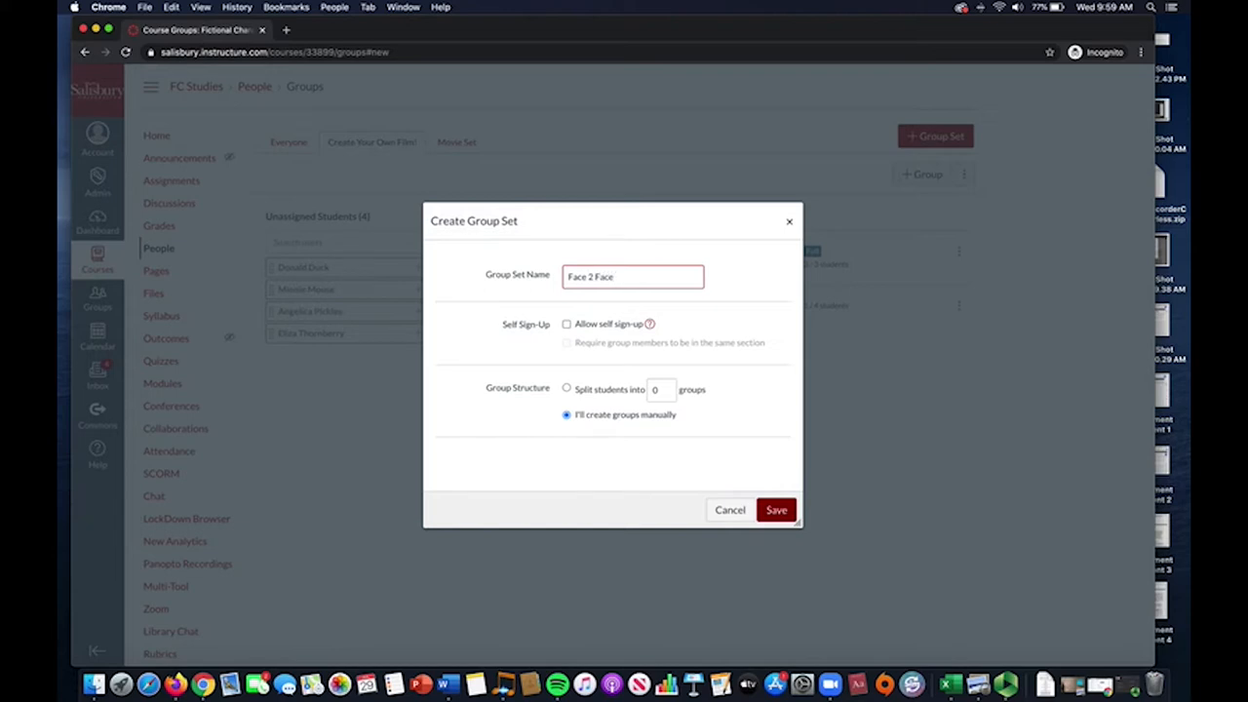
pyautogui.write('Self')
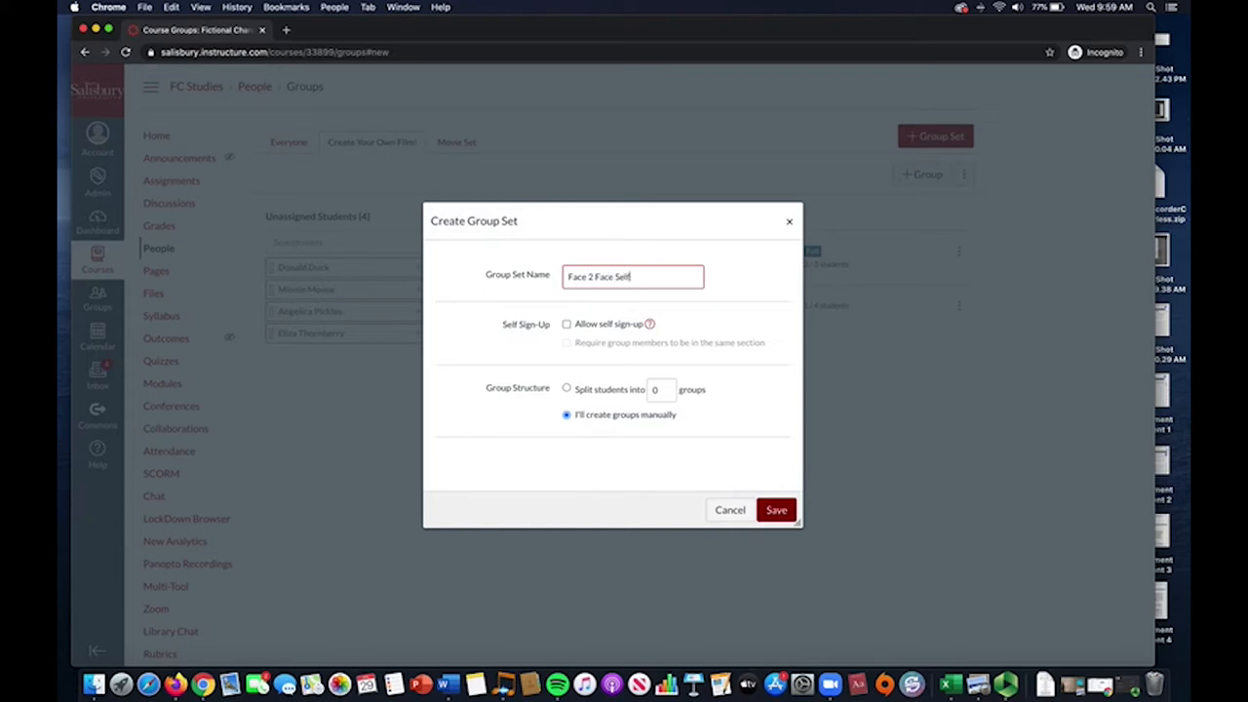
pyautogui.write('Sign-Up')
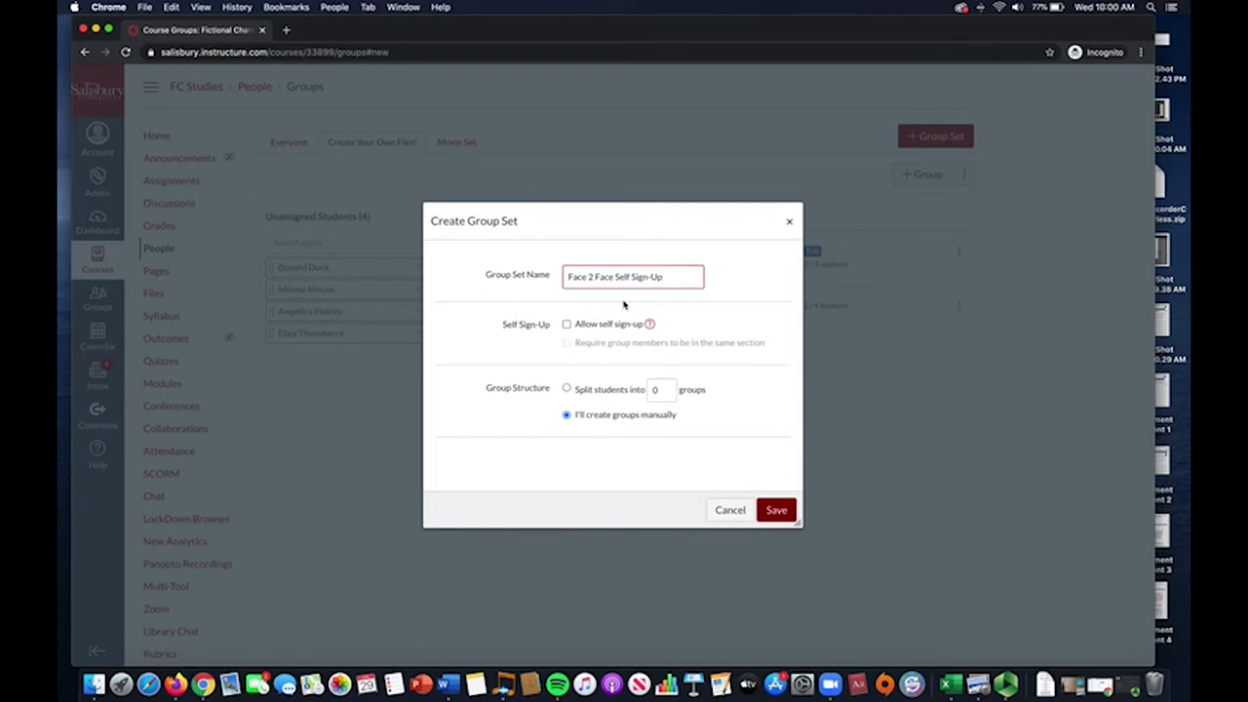
pyautogui.moveTo(581, 316)
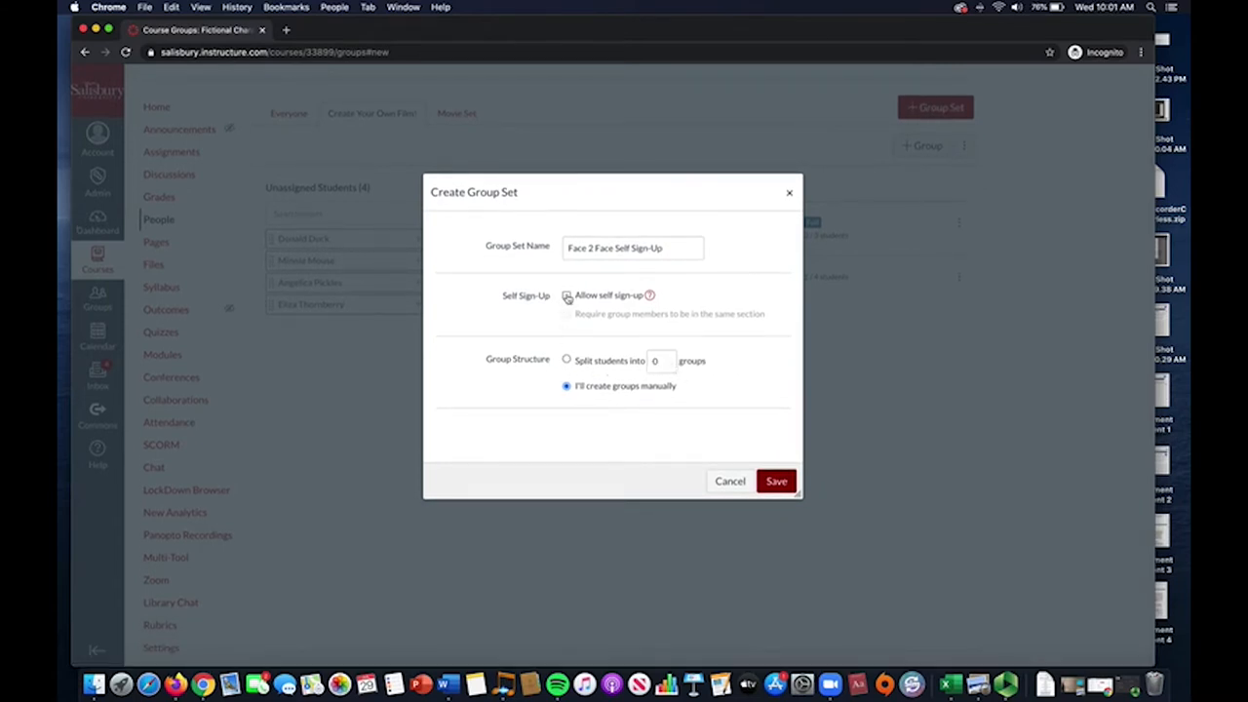
# - Enable Allow self sign-up and save the group set
pyautogui.click(566, 297)
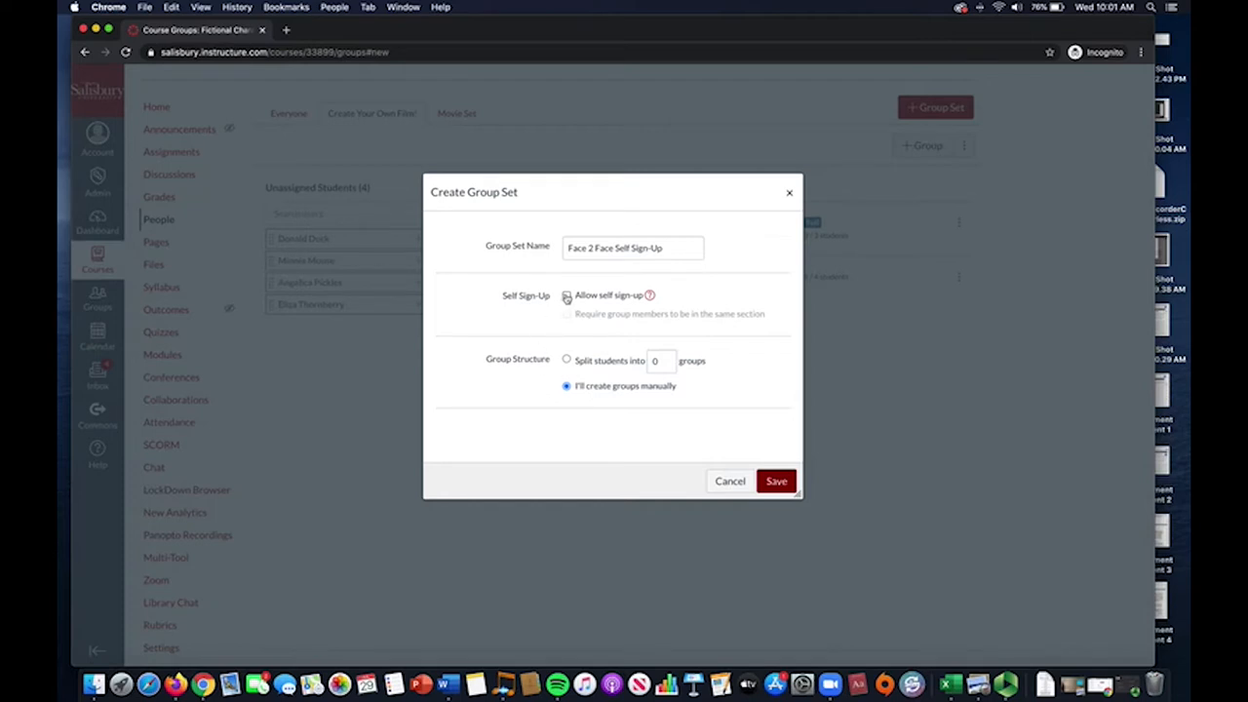
pyautogui.click(565, 297)
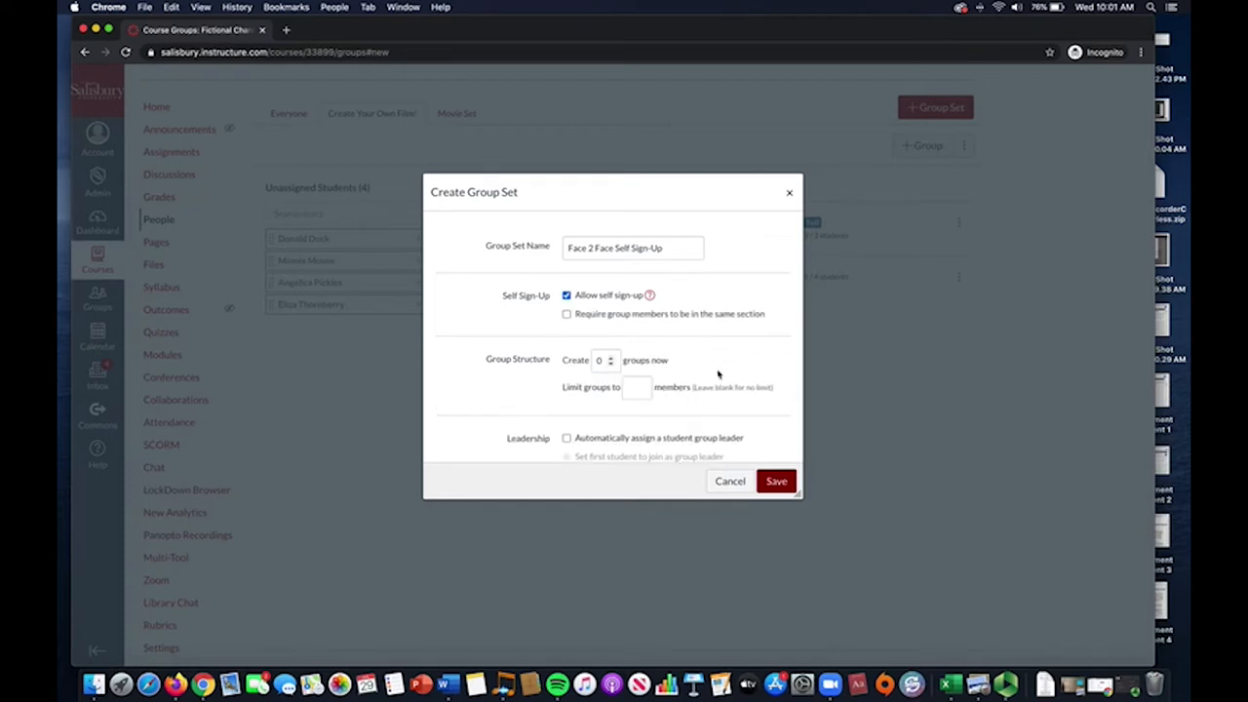
pyautogui.scroll(-3)
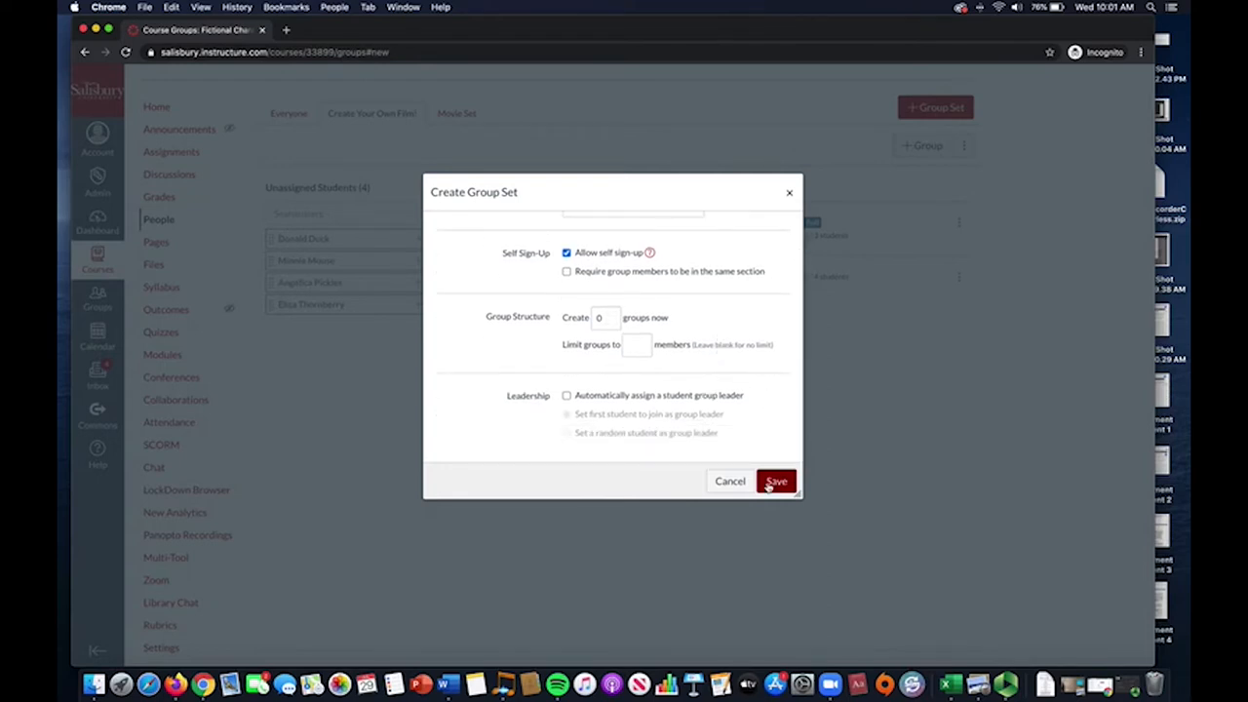
pyautogui.click(776, 480)
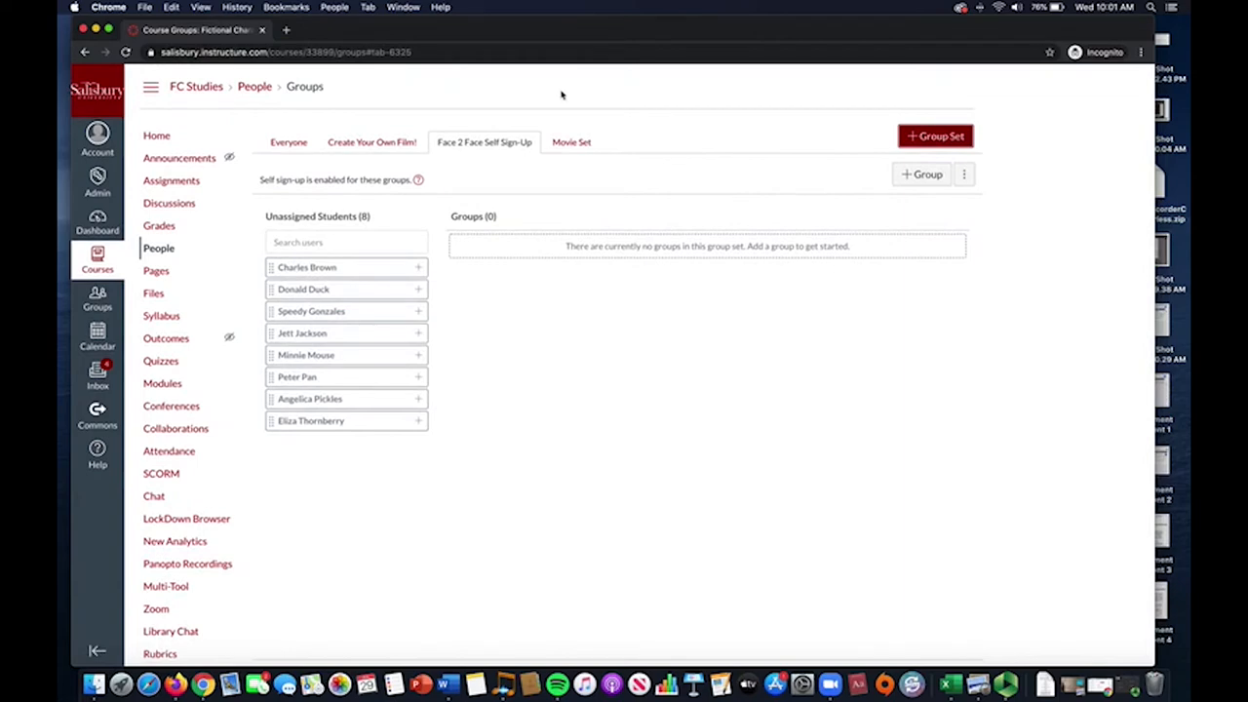
pyautogui.moveTo(537, 152)
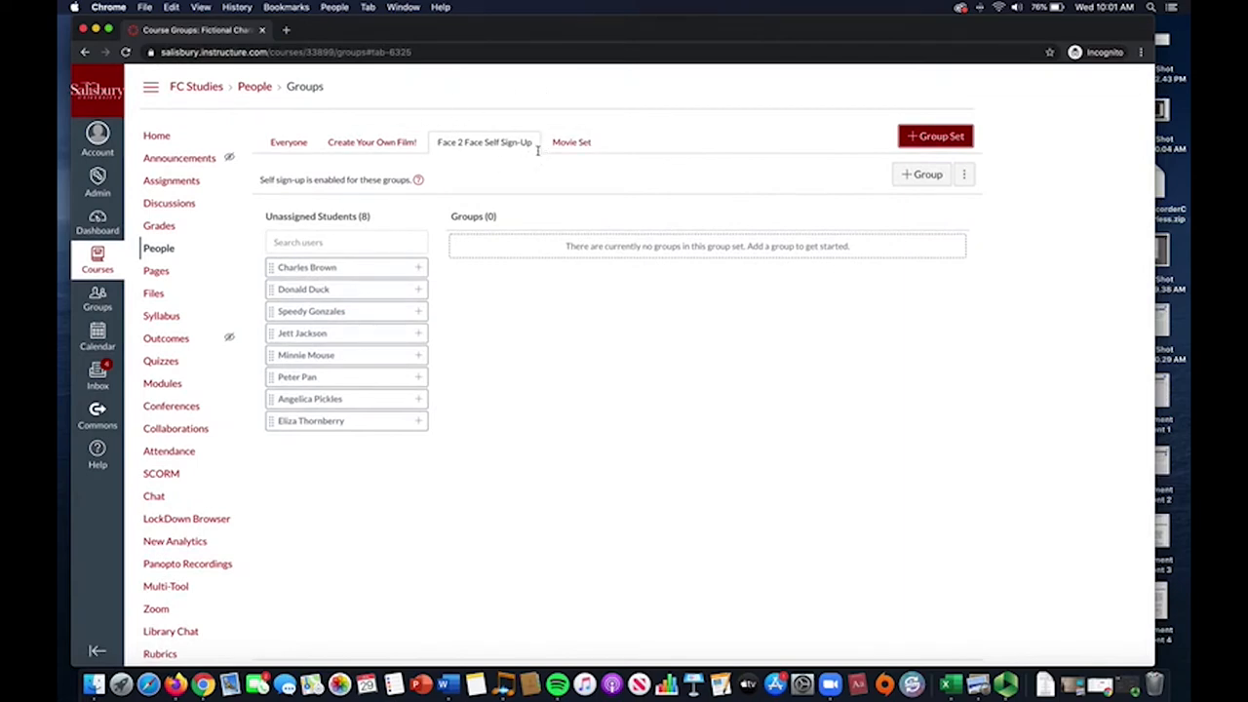
pyautogui.moveTo(546, 160)
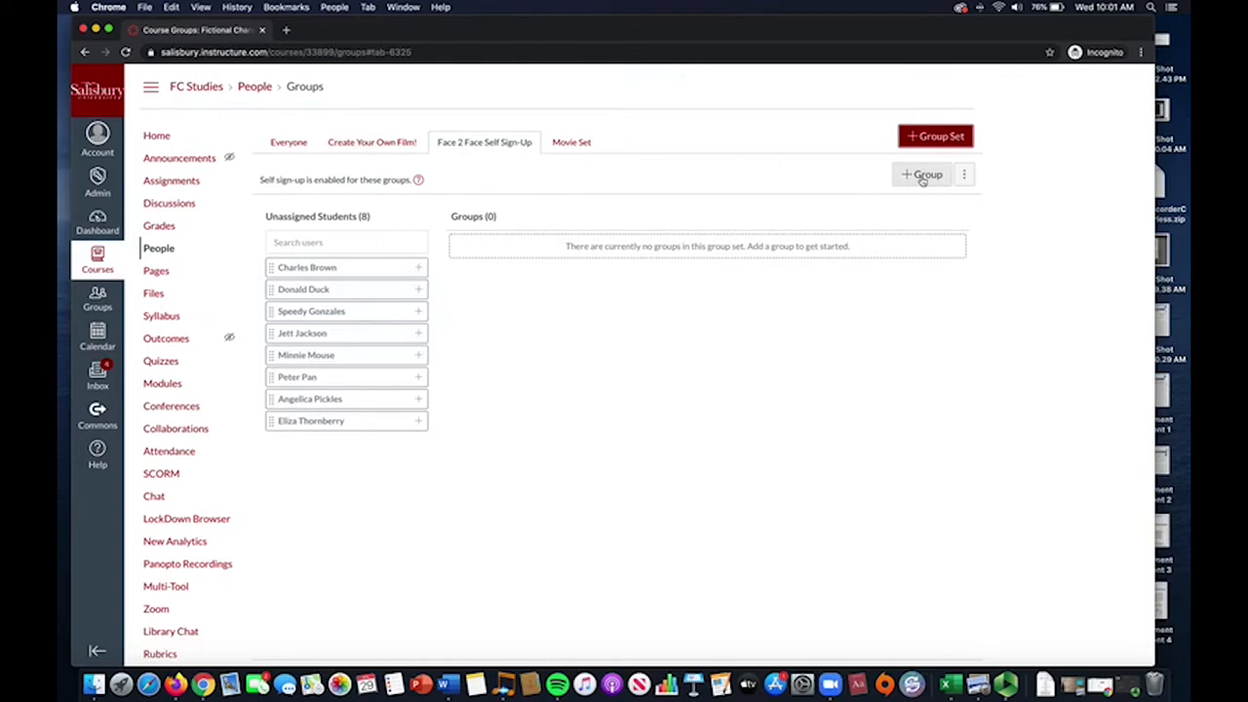
# - Add a Face2Face Tuesday group to the set, limited to 4 members
pyautogui.click(921, 176)
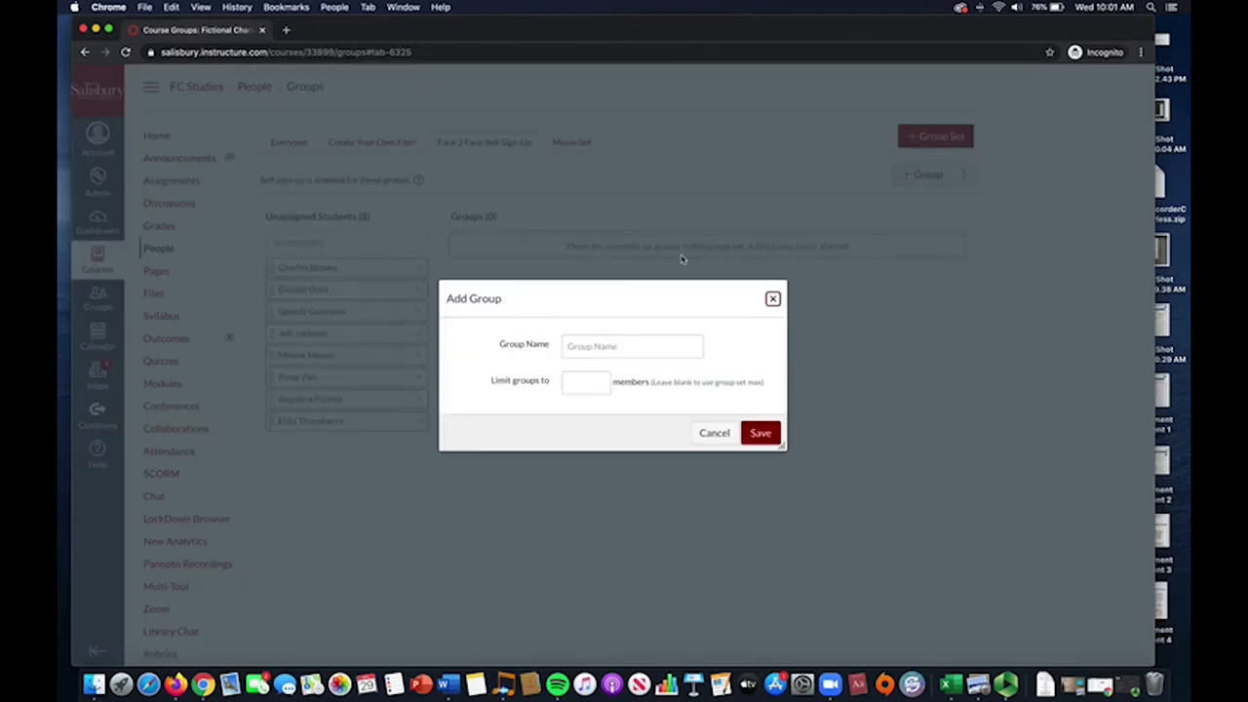
pyautogui.click(632, 347)
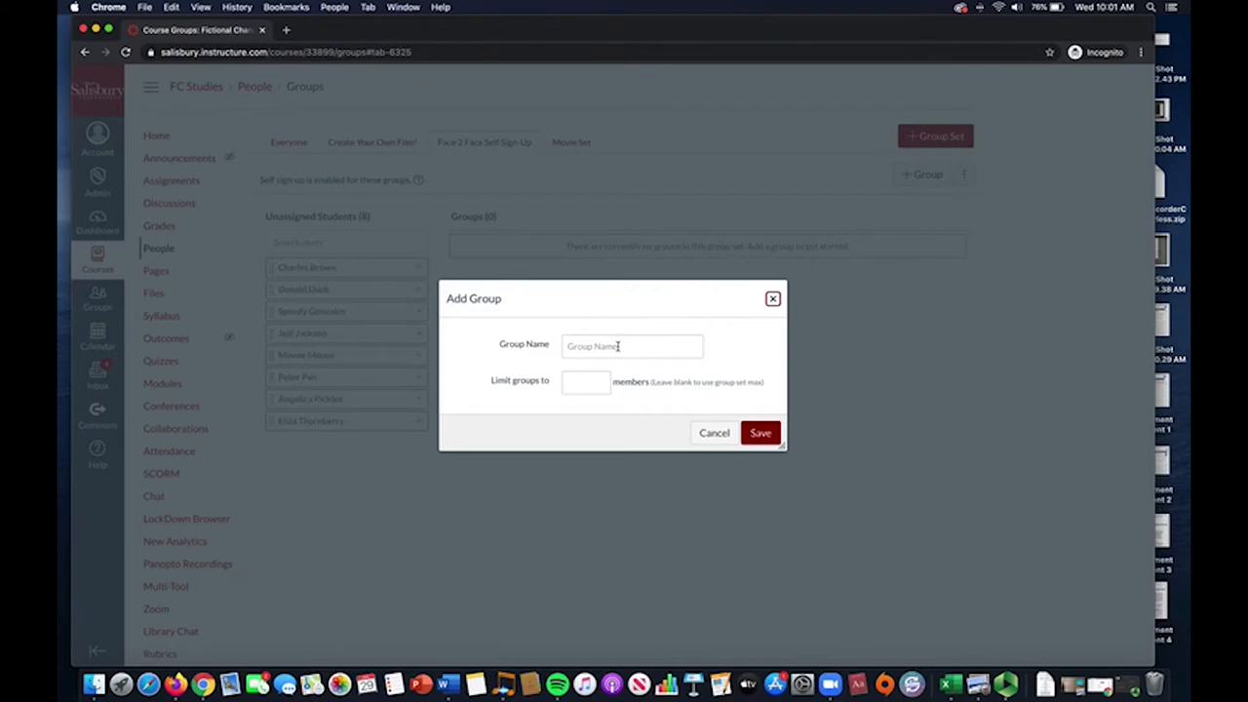
pyautogui.click(632, 347)
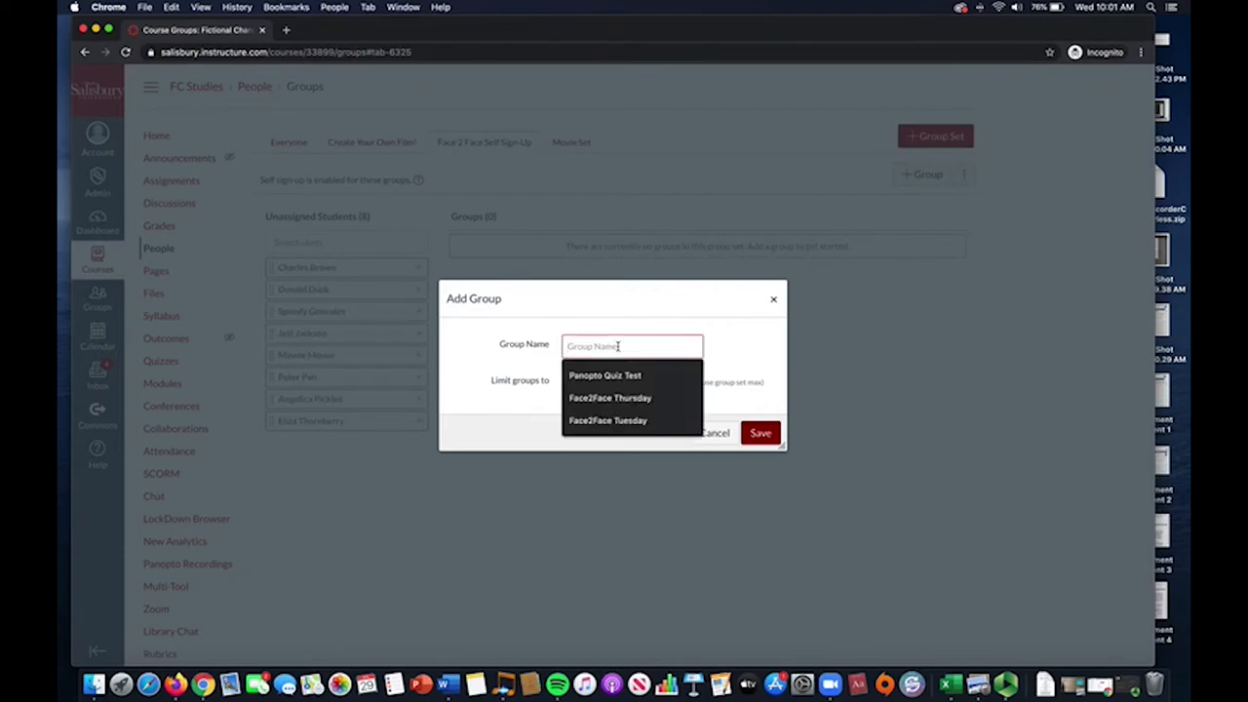
pyautogui.write('Face2Face')
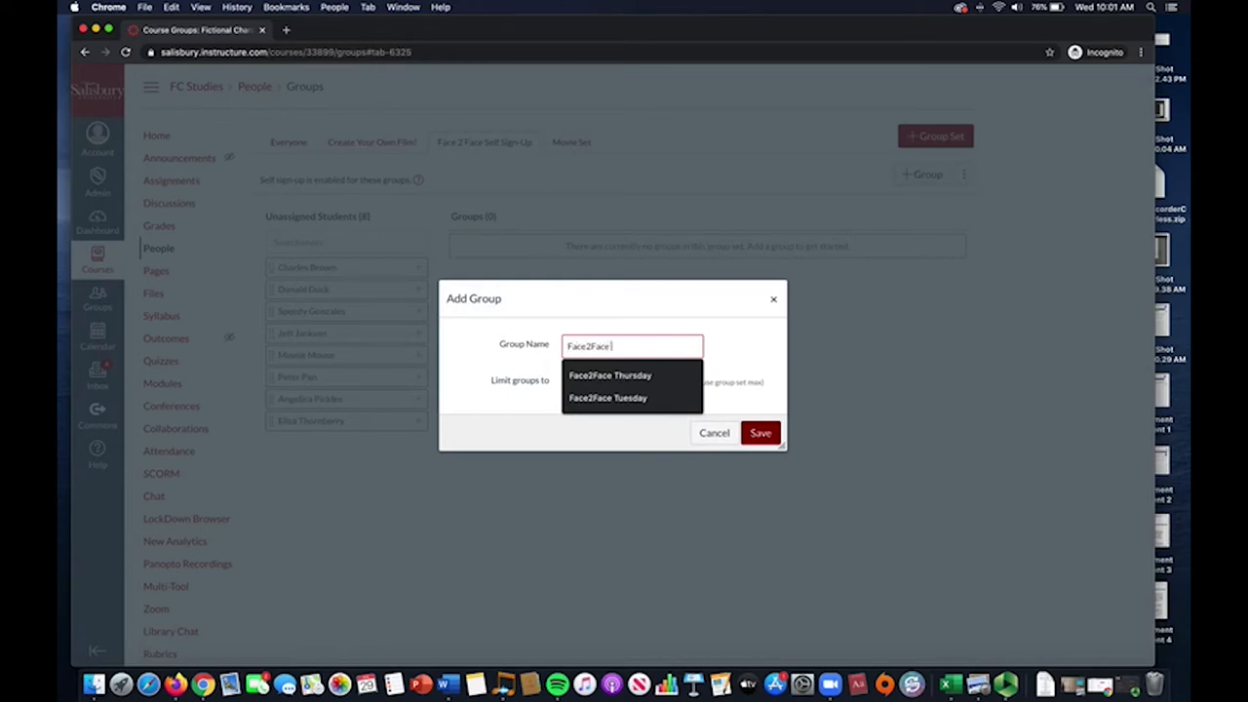
pyautogui.click(608, 398)
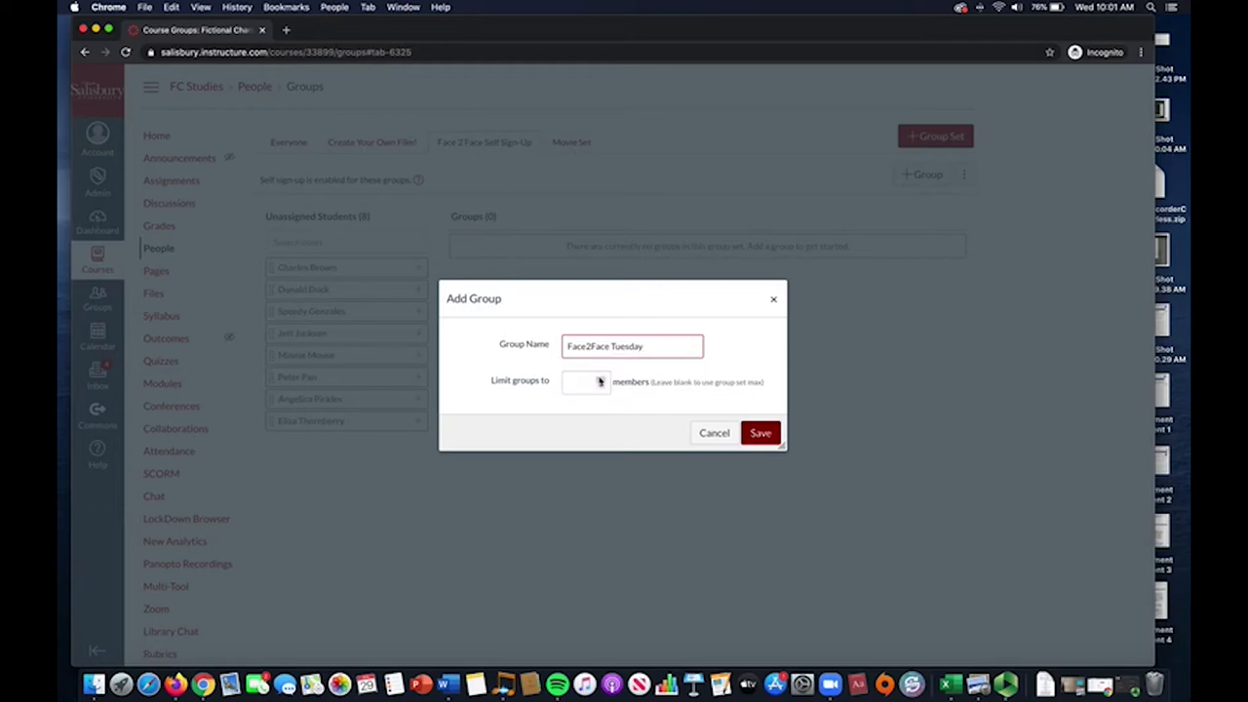
pyautogui.write('4')
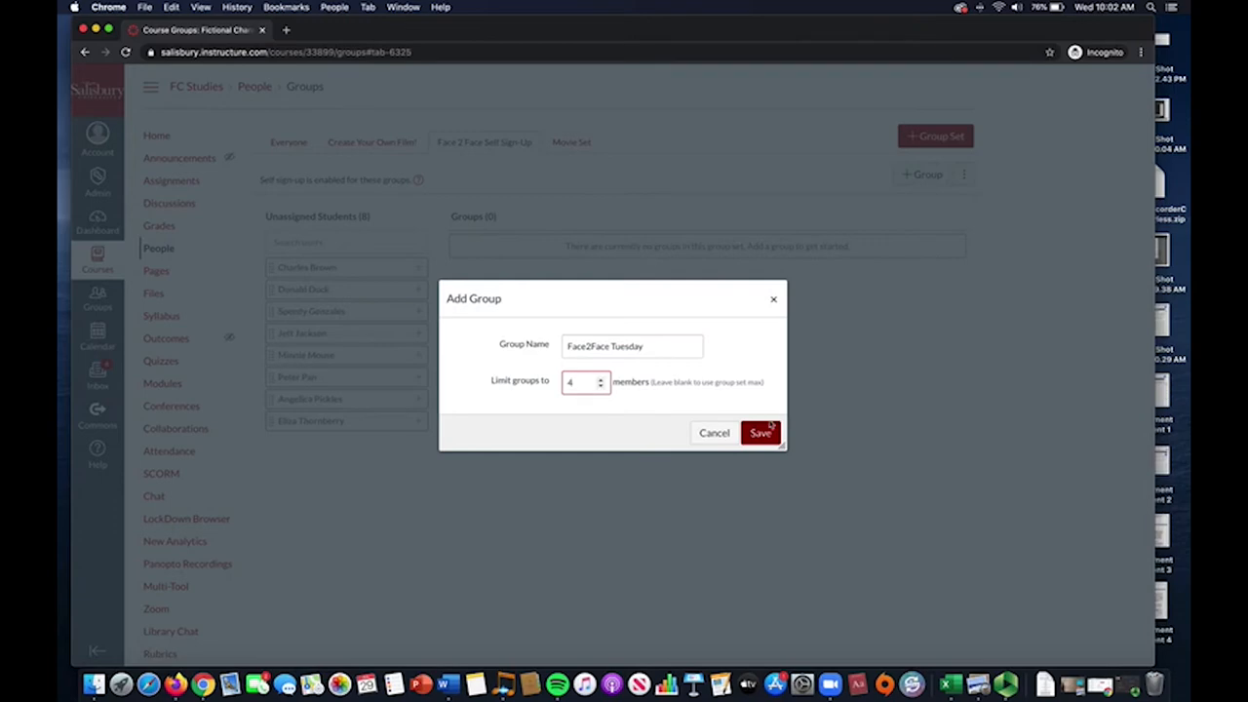
pyautogui.click(761, 433)
pyautogui.write('Face2Fac')
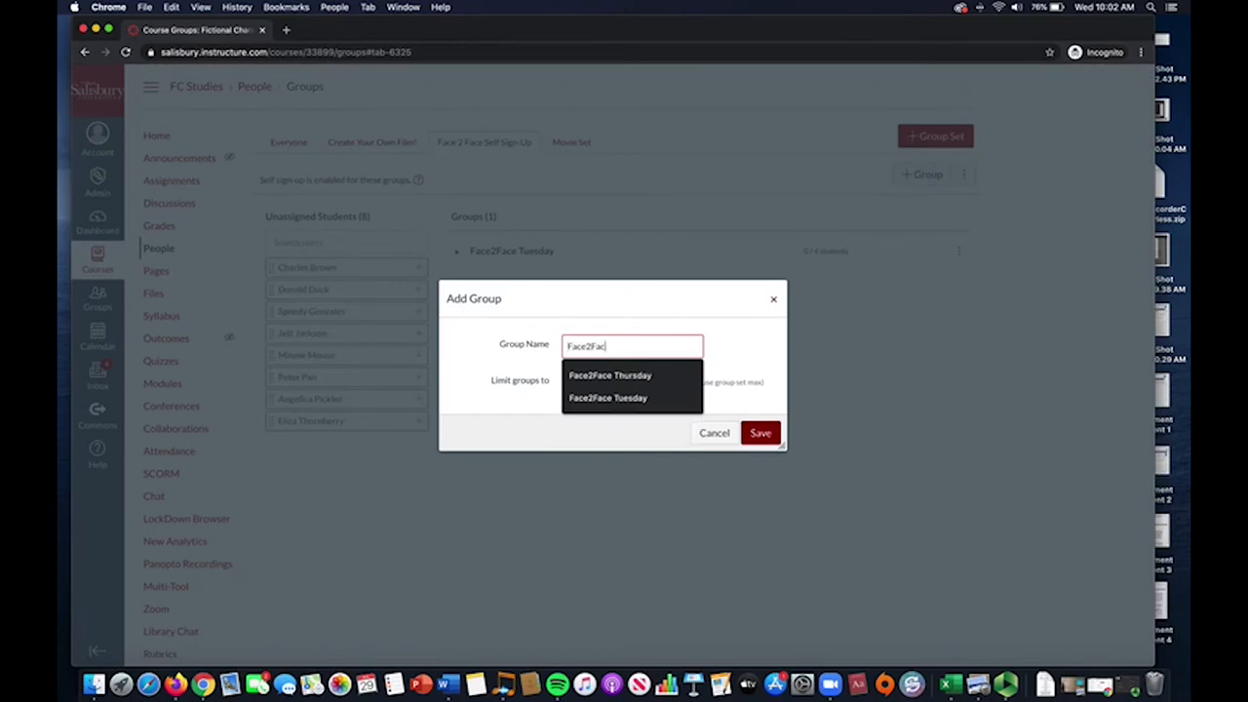
# - Add a Face2Face Thursday group from the name suggestions and save it
pyautogui.click(609, 374)
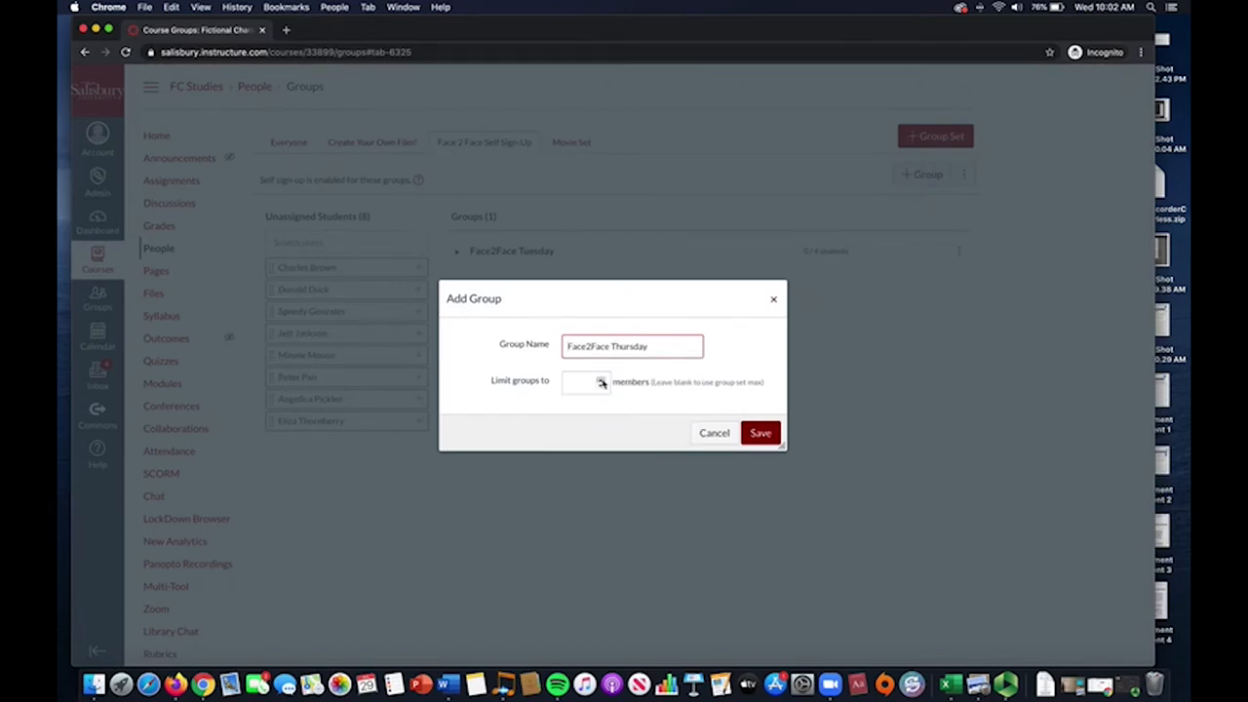
pyautogui.click(760, 433)
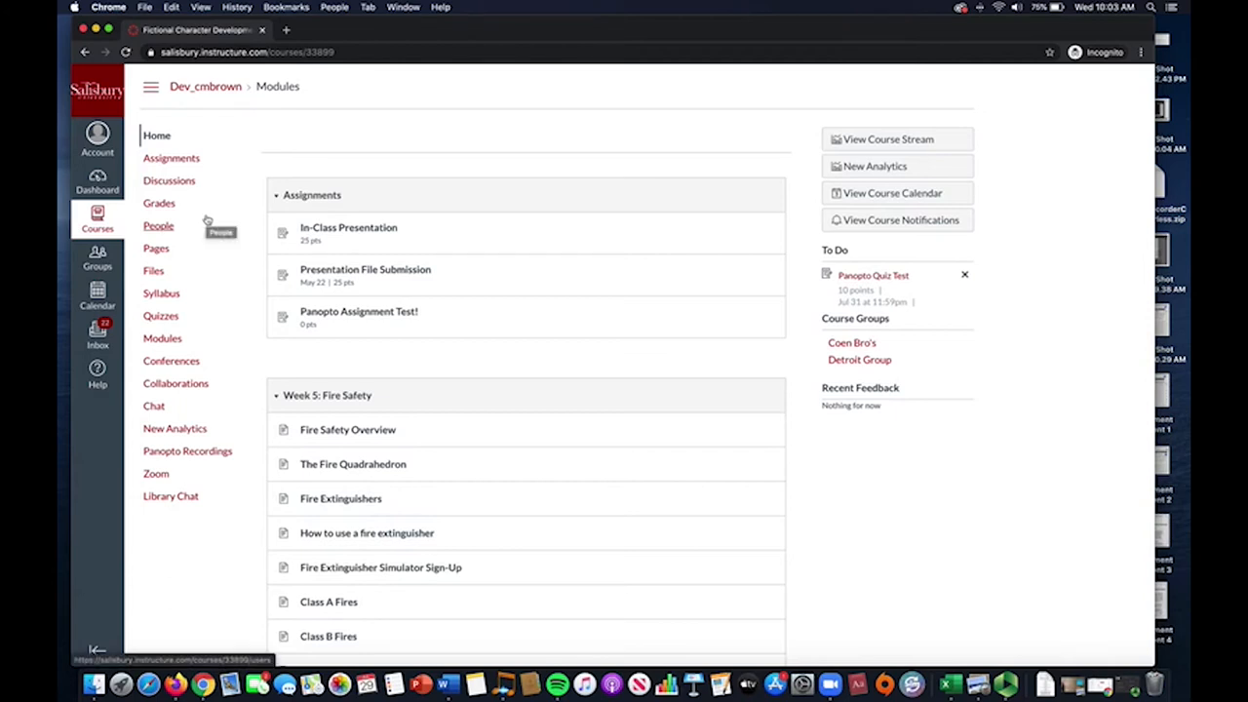
pyautogui.moveTo(160, 234)
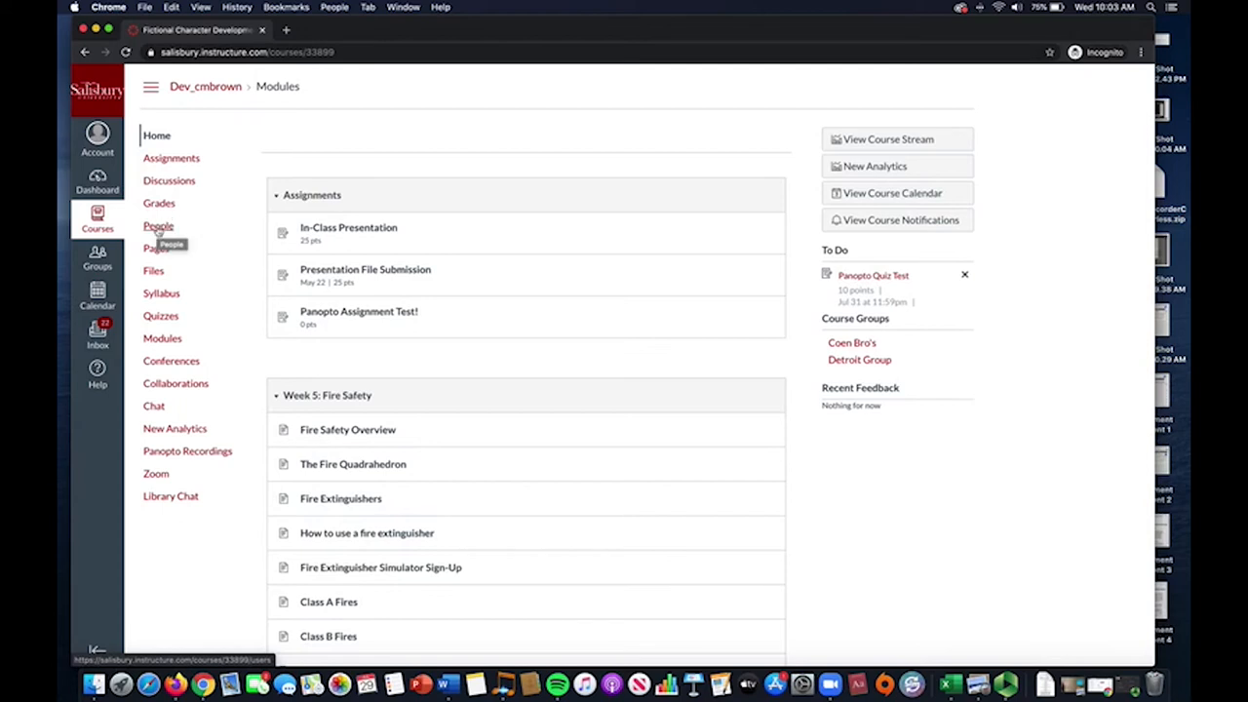
# - As a student, join the Face2Face Thursday group from the People Groups list
pyautogui.click(158, 226)
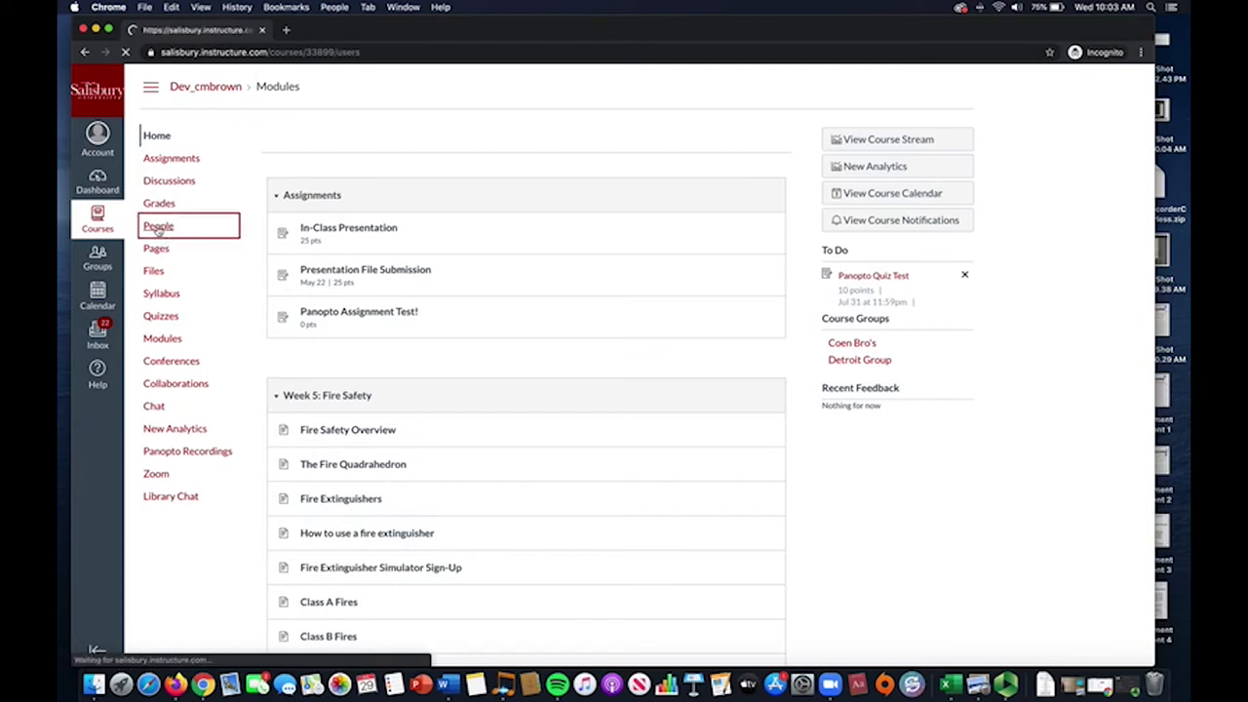
pyautogui.click(158, 226)
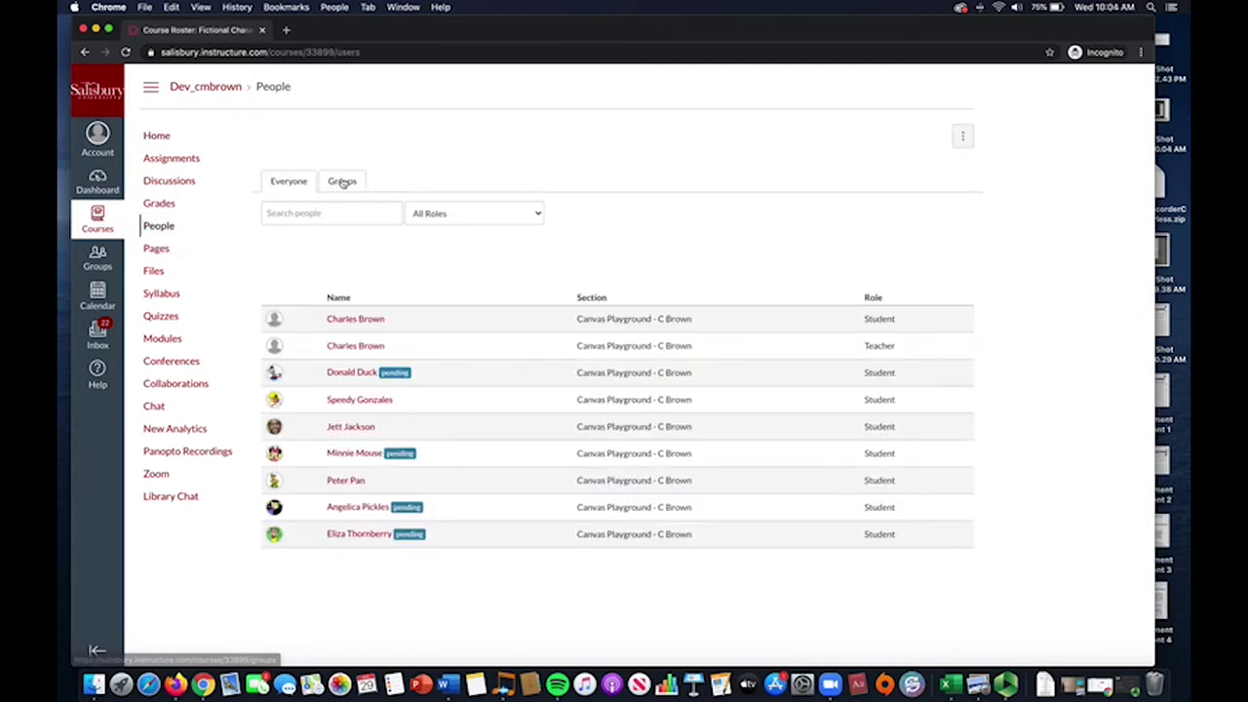
pyautogui.click(342, 179)
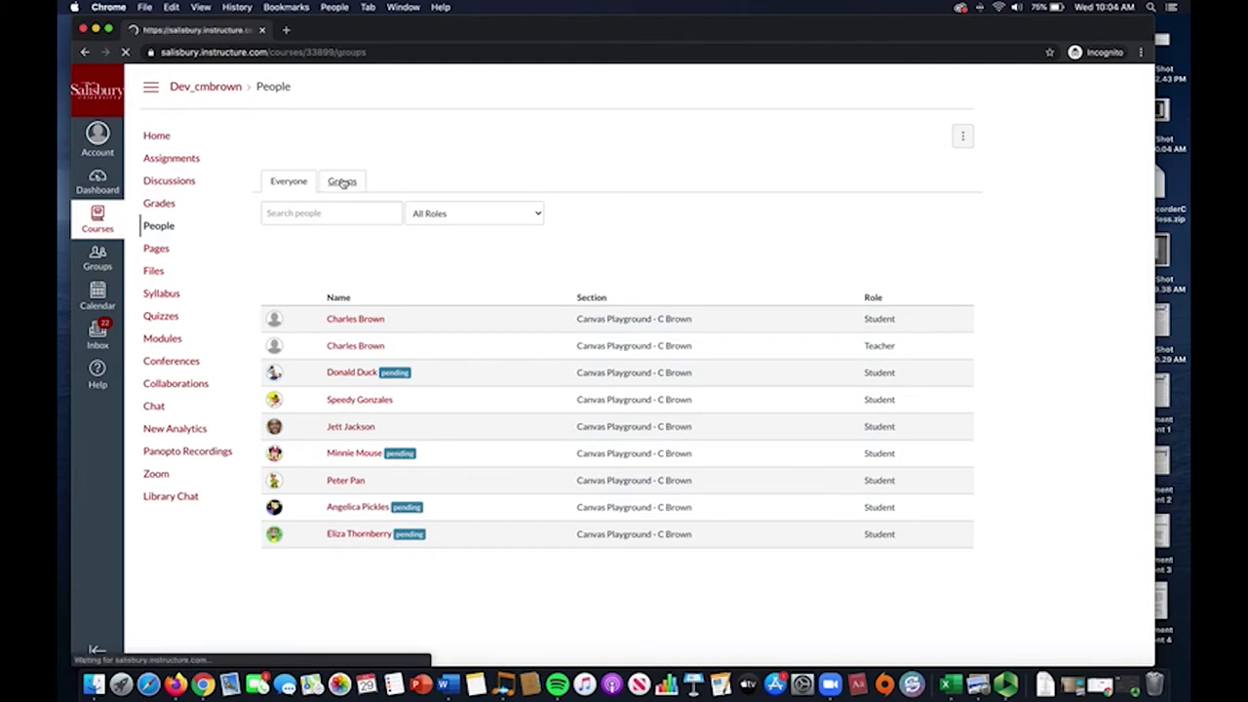
pyautogui.click(341, 179)
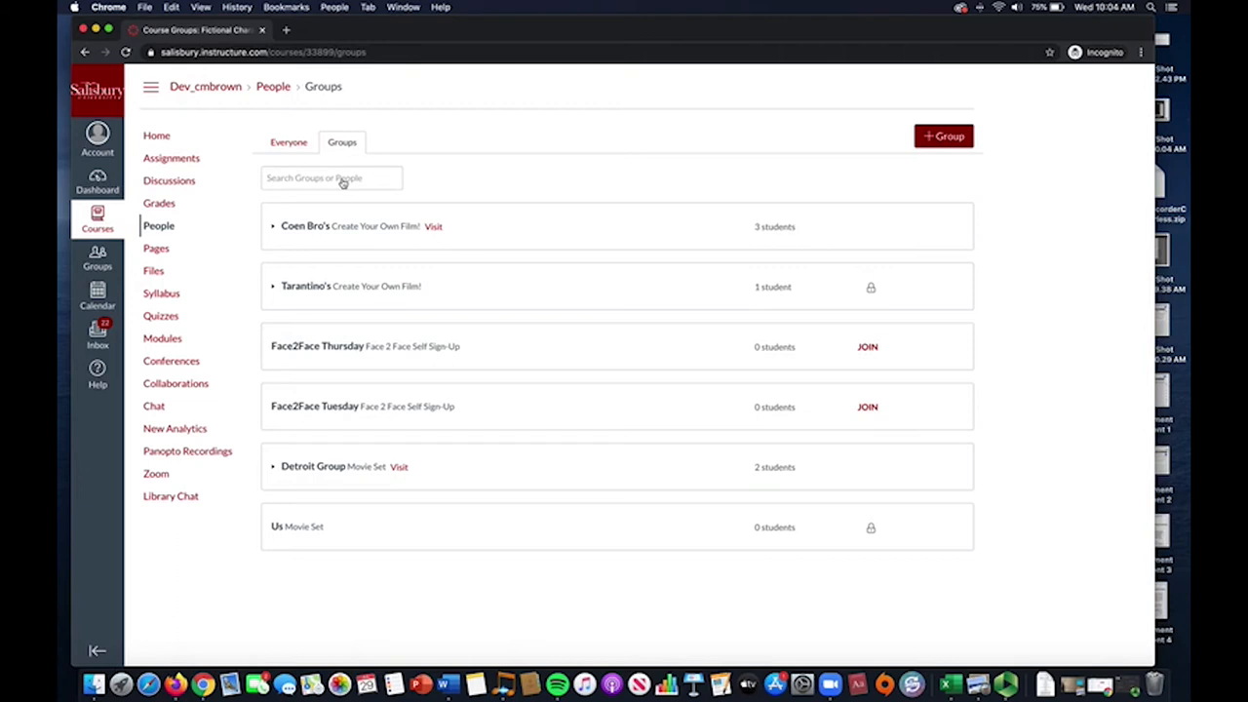
pyautogui.moveTo(433, 188)
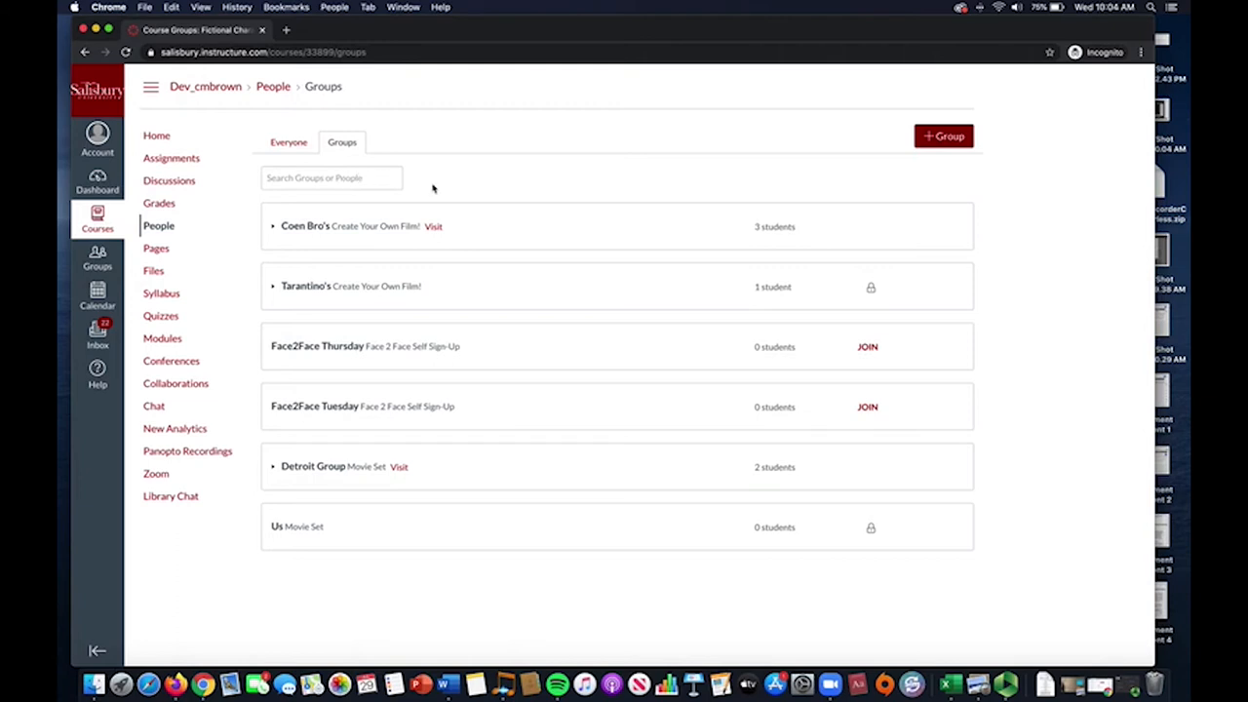
pyautogui.moveTo(799, 206)
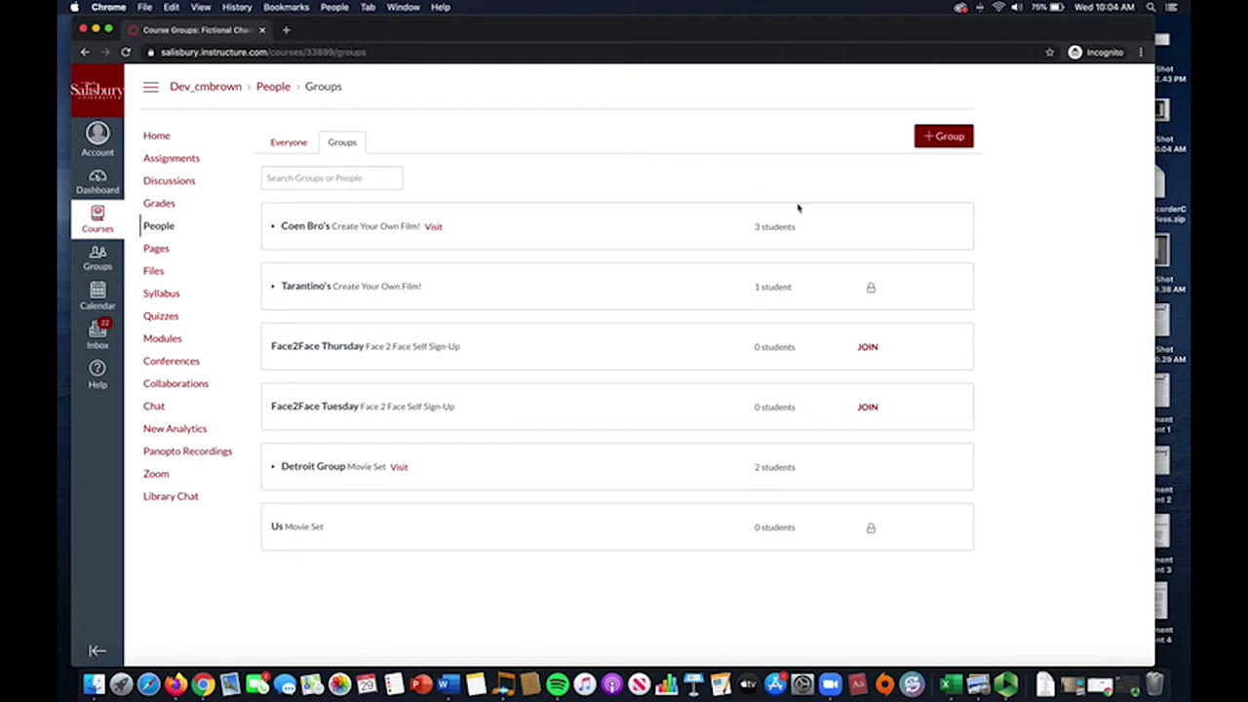
pyautogui.moveTo(323, 358)
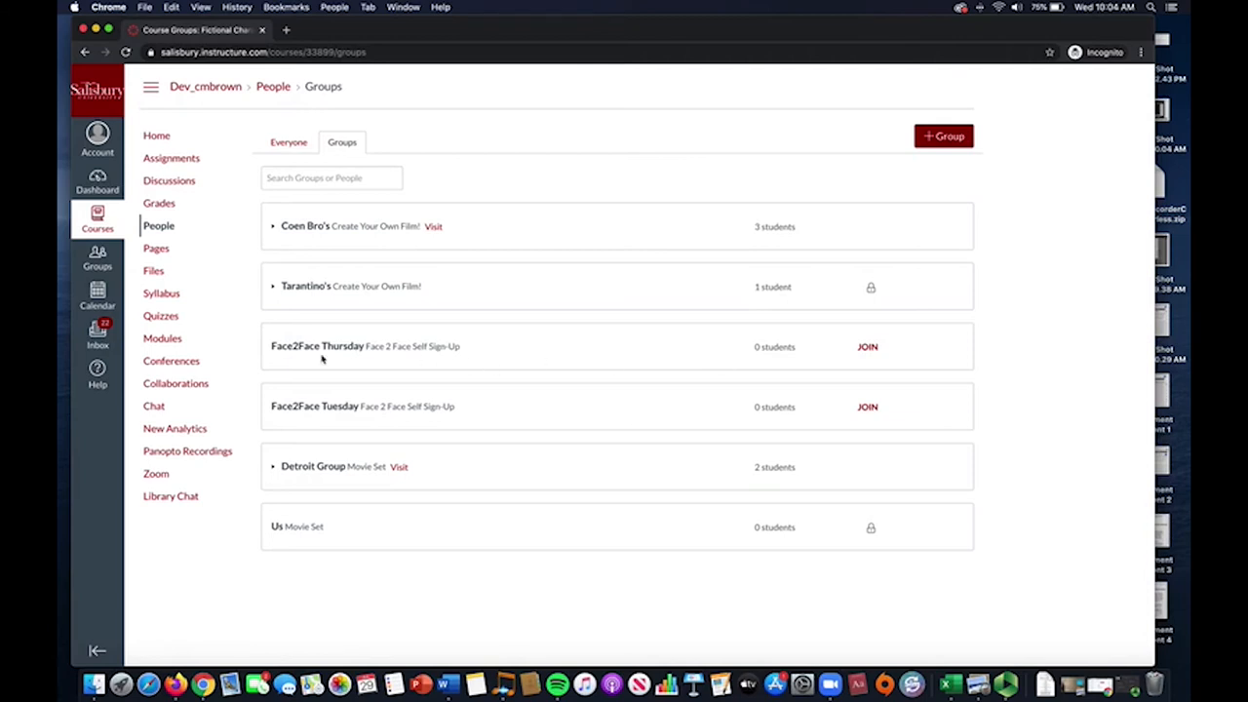
pyautogui.moveTo(437, 419)
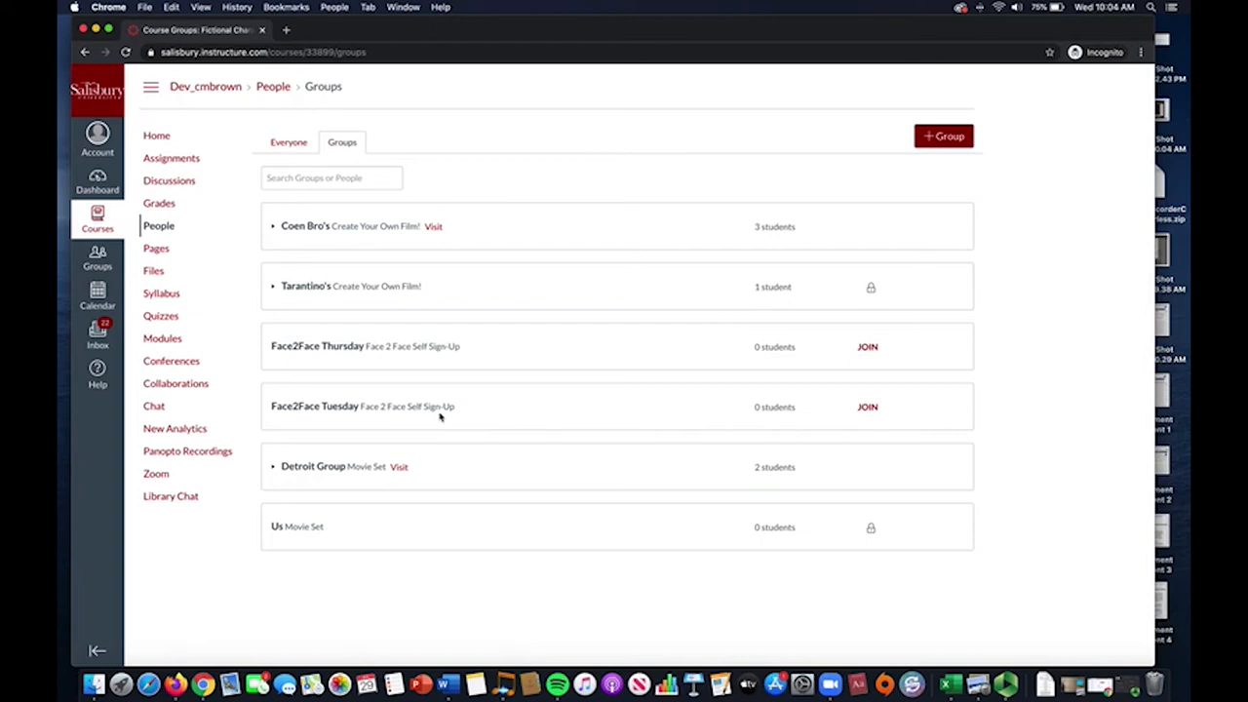
pyautogui.moveTo(866, 347)
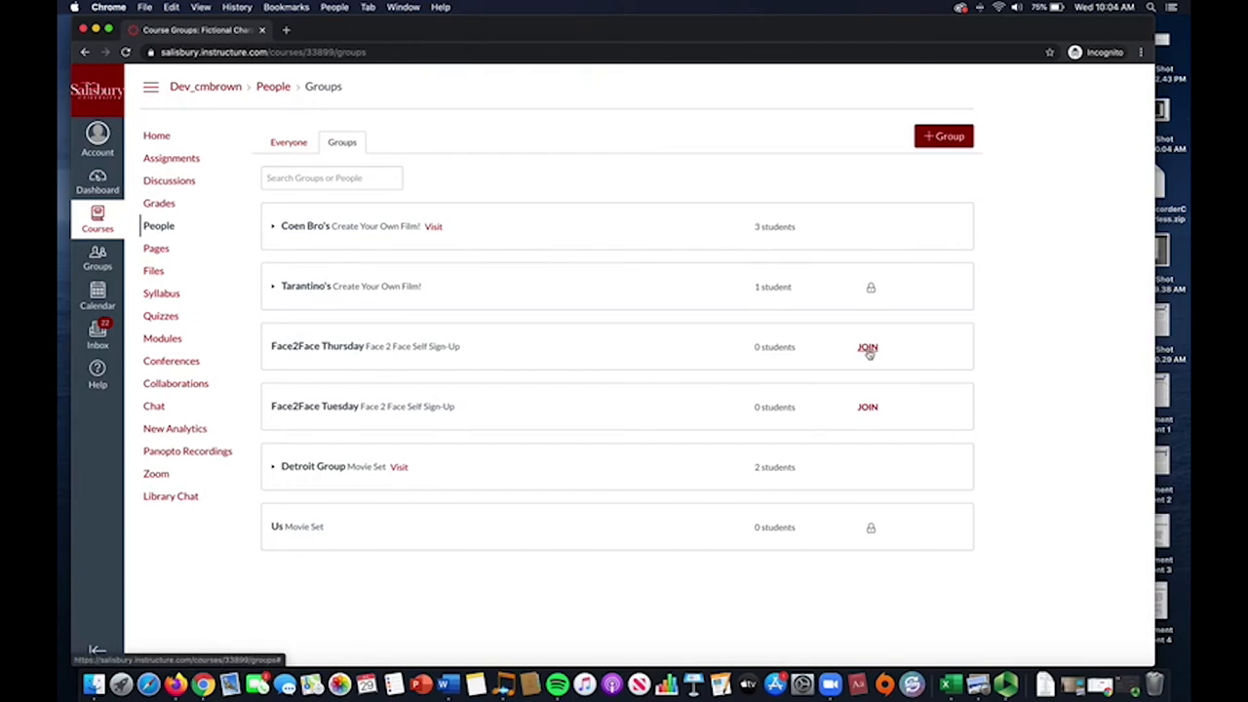
pyautogui.click(866, 407)
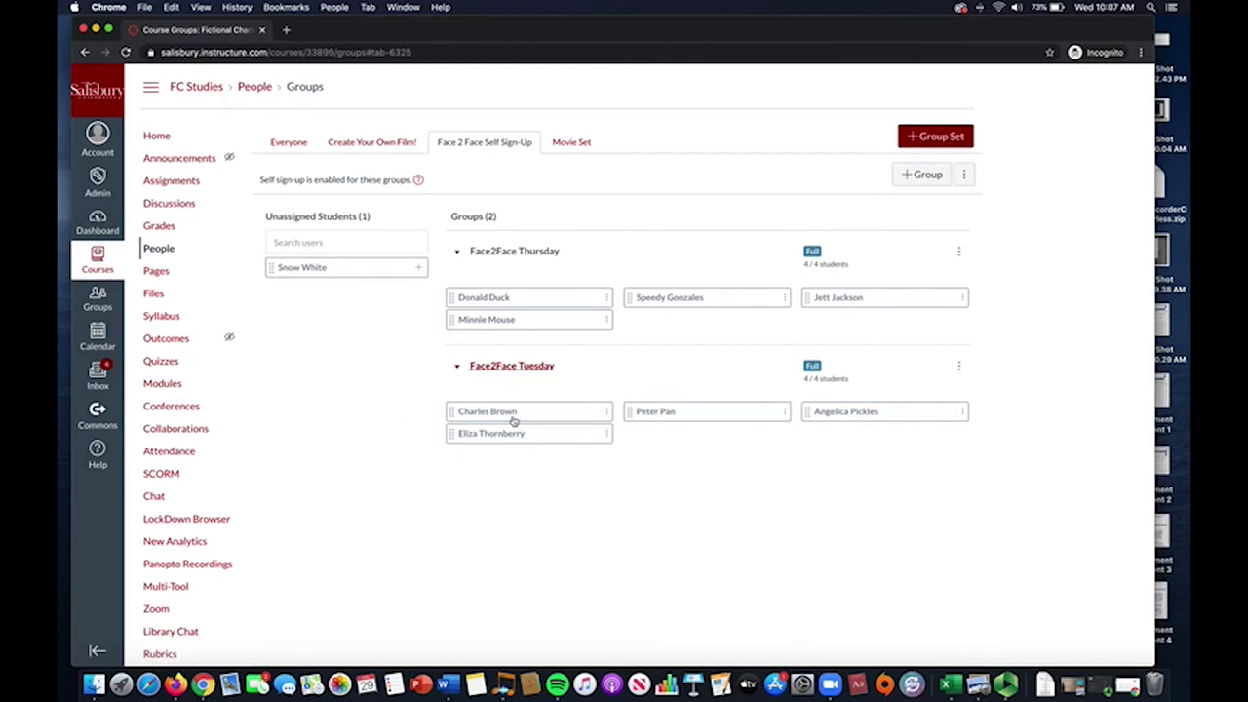
pyautogui.moveTo(562, 406)
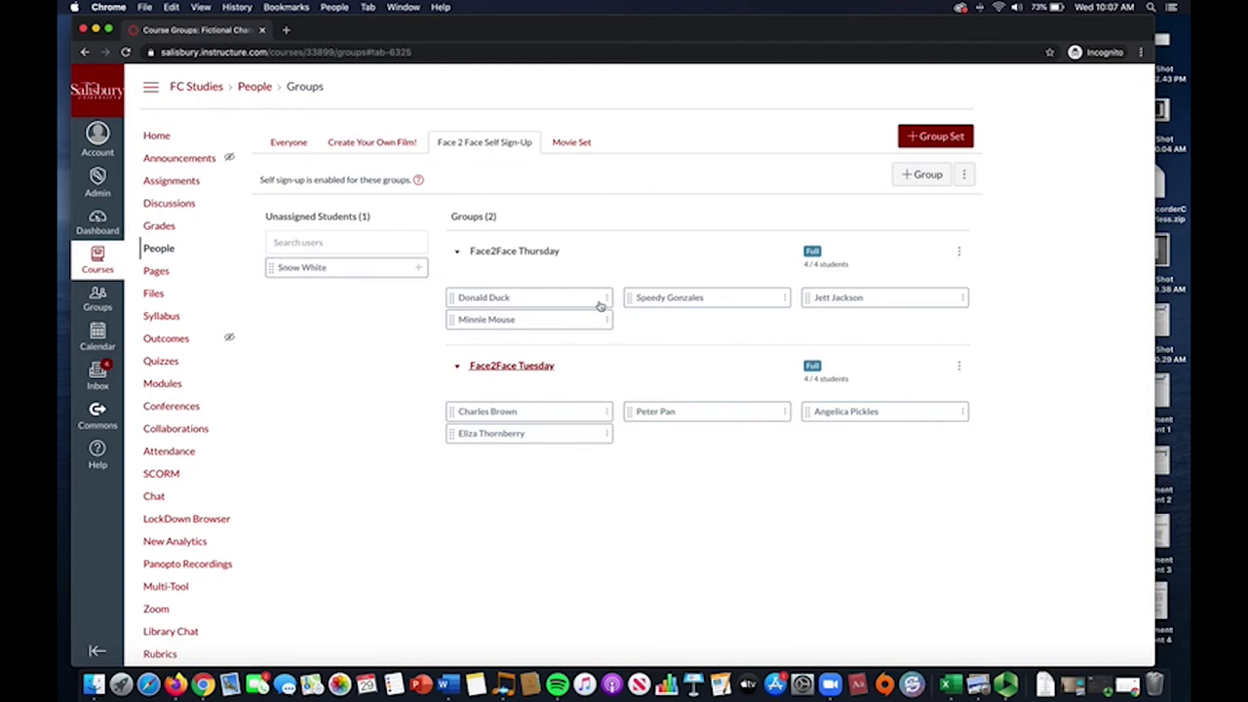
pyautogui.moveTo(628, 335)
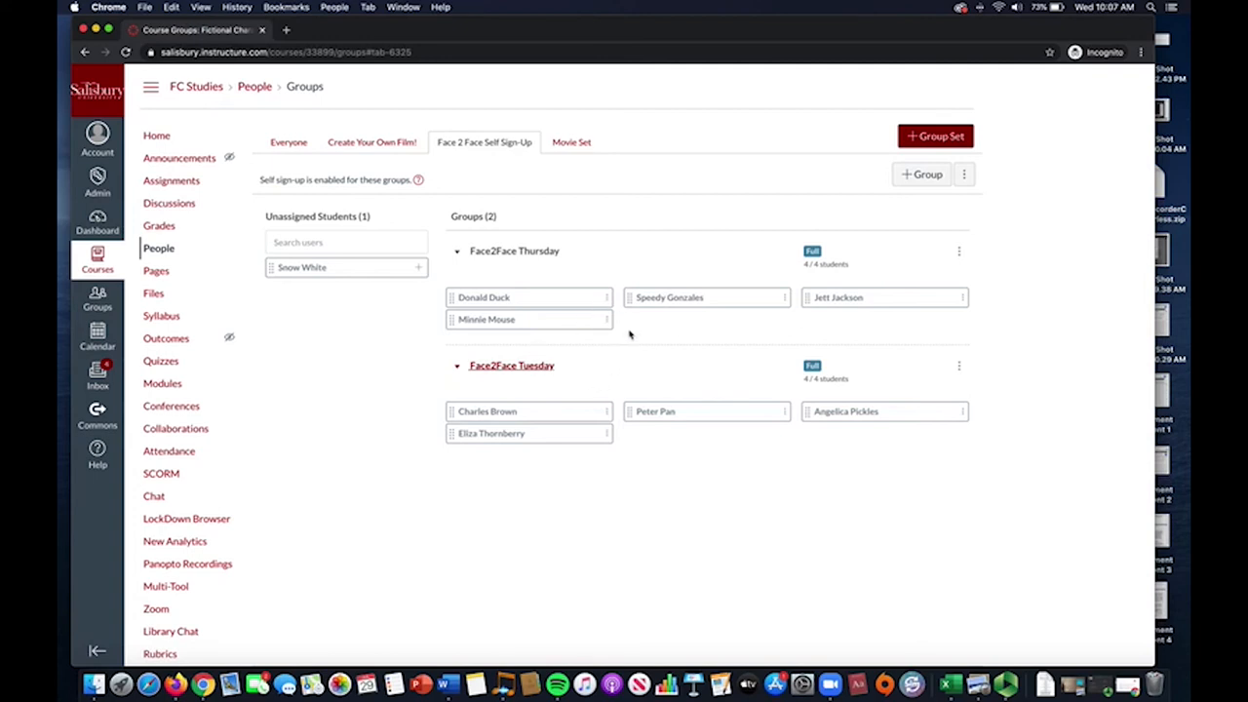
pyautogui.moveTo(505, 400)
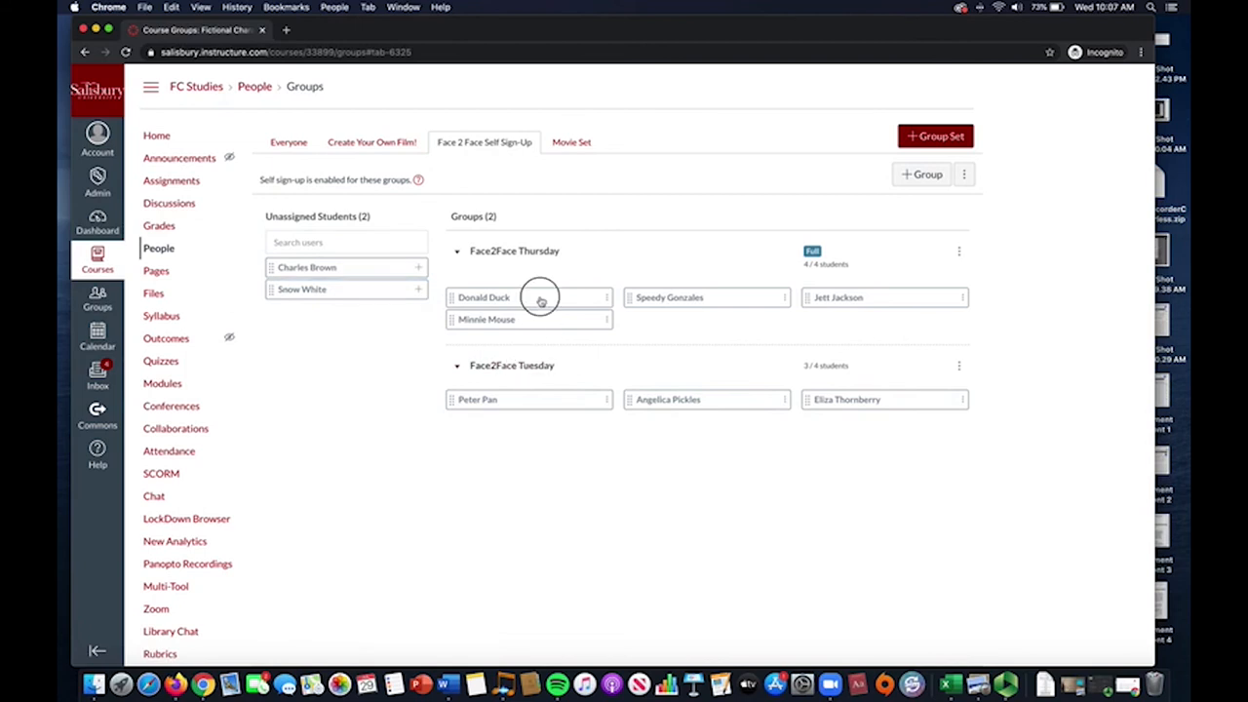
# - Drag Donald Duck into Face2Face Tuesday and Charles Brown into Face2Face Thursday
pyautogui.moveTo(530, 296); pyautogui.dragTo(530, 414)
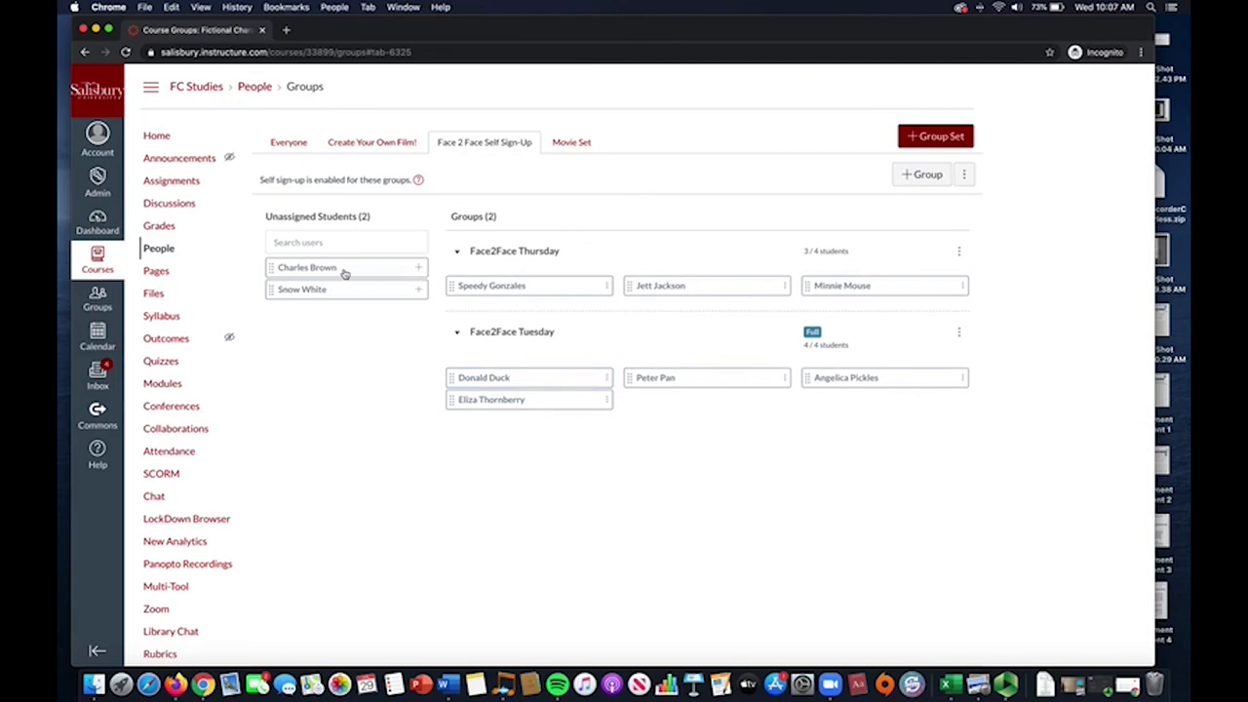
pyautogui.moveTo(348, 267); pyautogui.dragTo(530, 296)
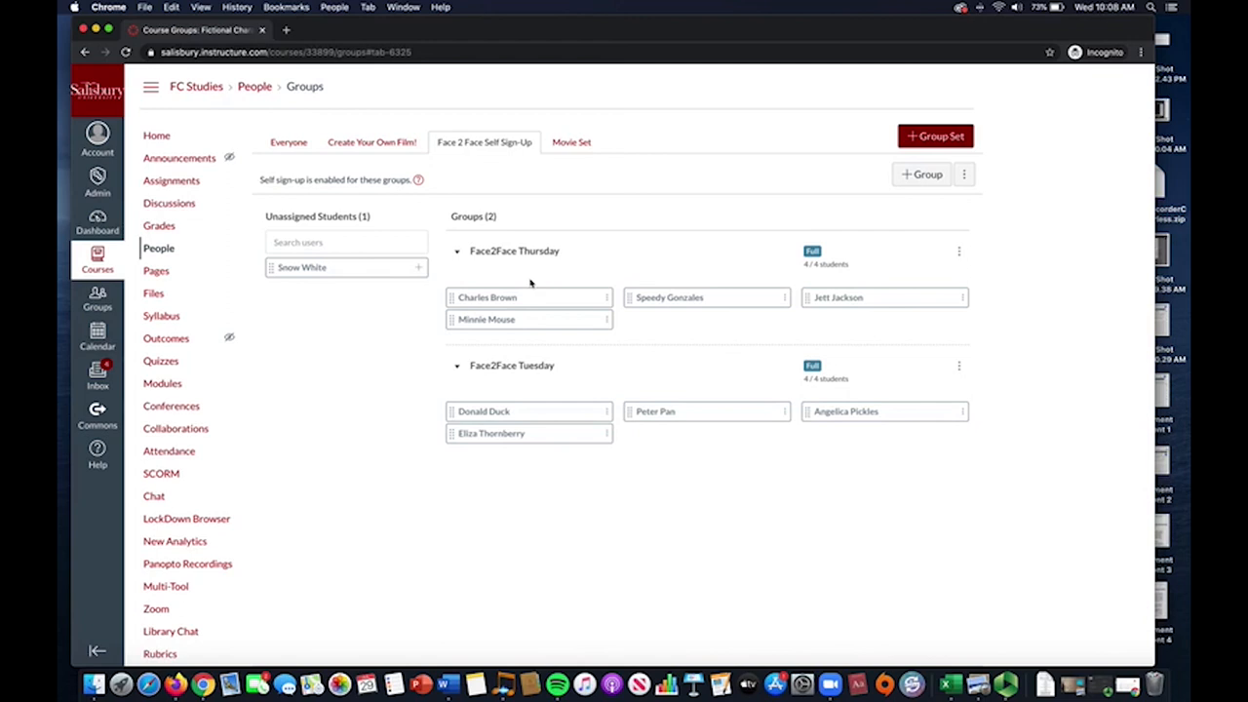
pyautogui.moveTo(971, 241)
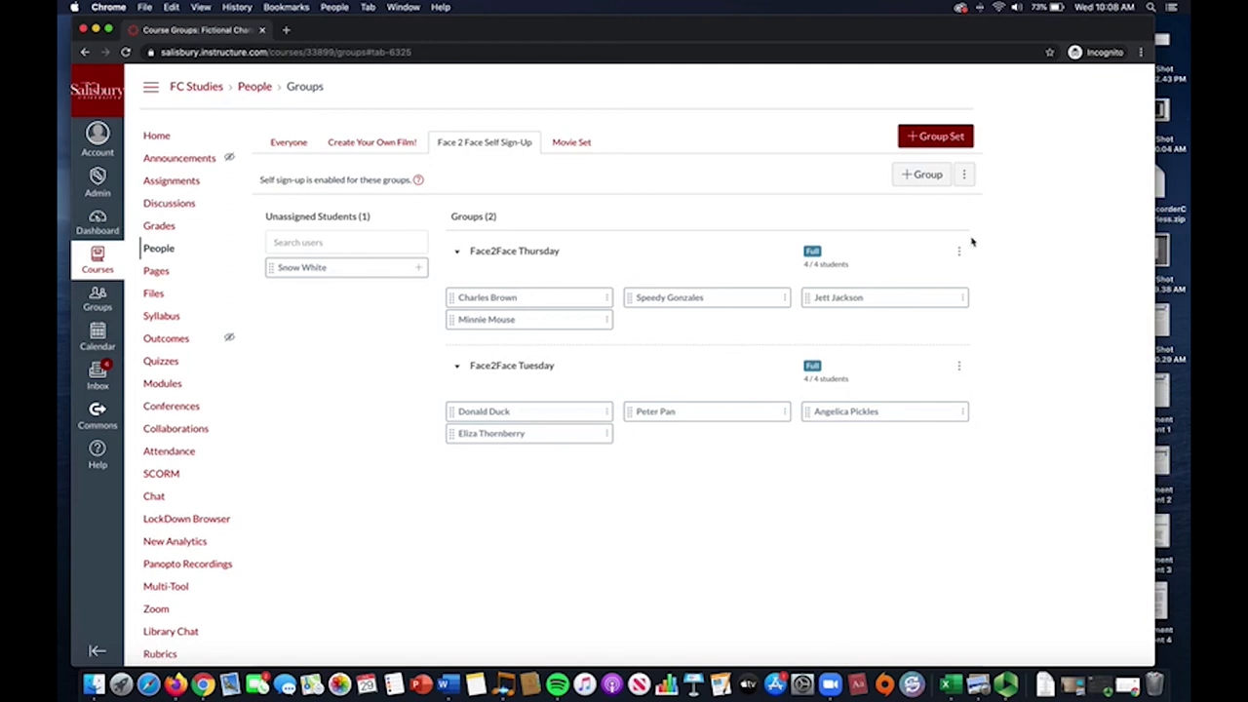
# - Edit Face2Face Thursday and raise its member limit from 4 to 5
pyautogui.click(959, 250)
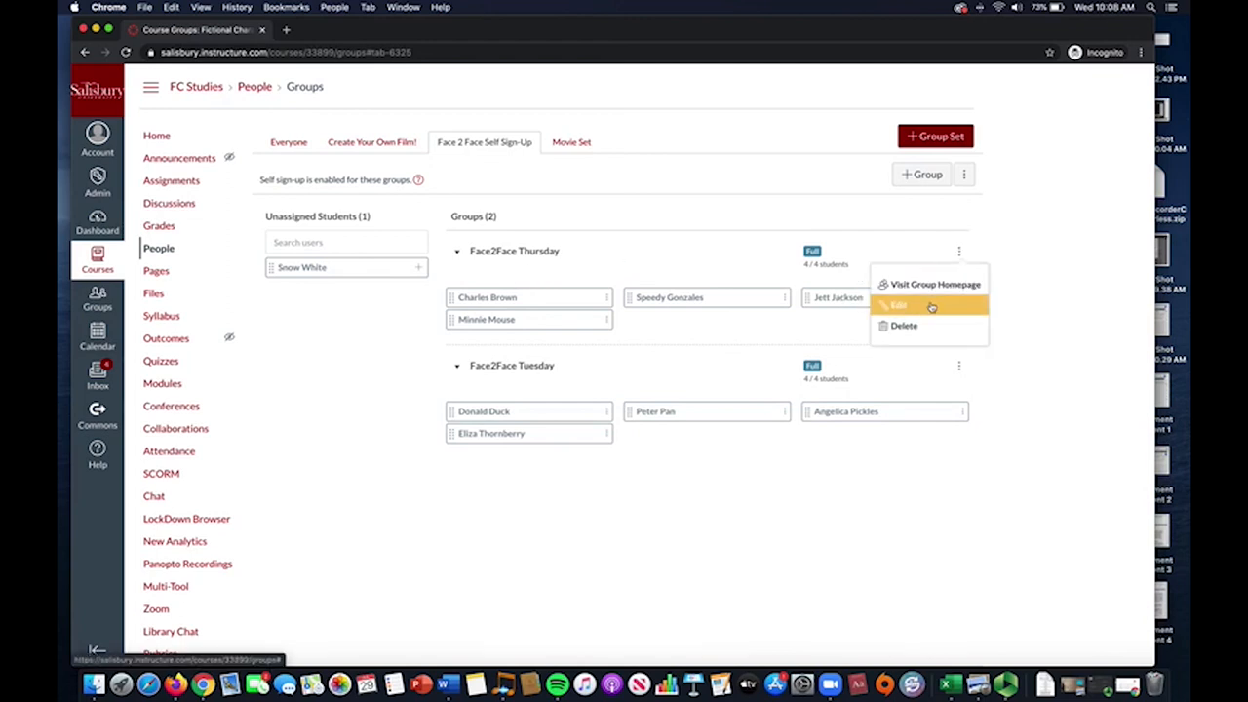
pyautogui.click(897, 304)
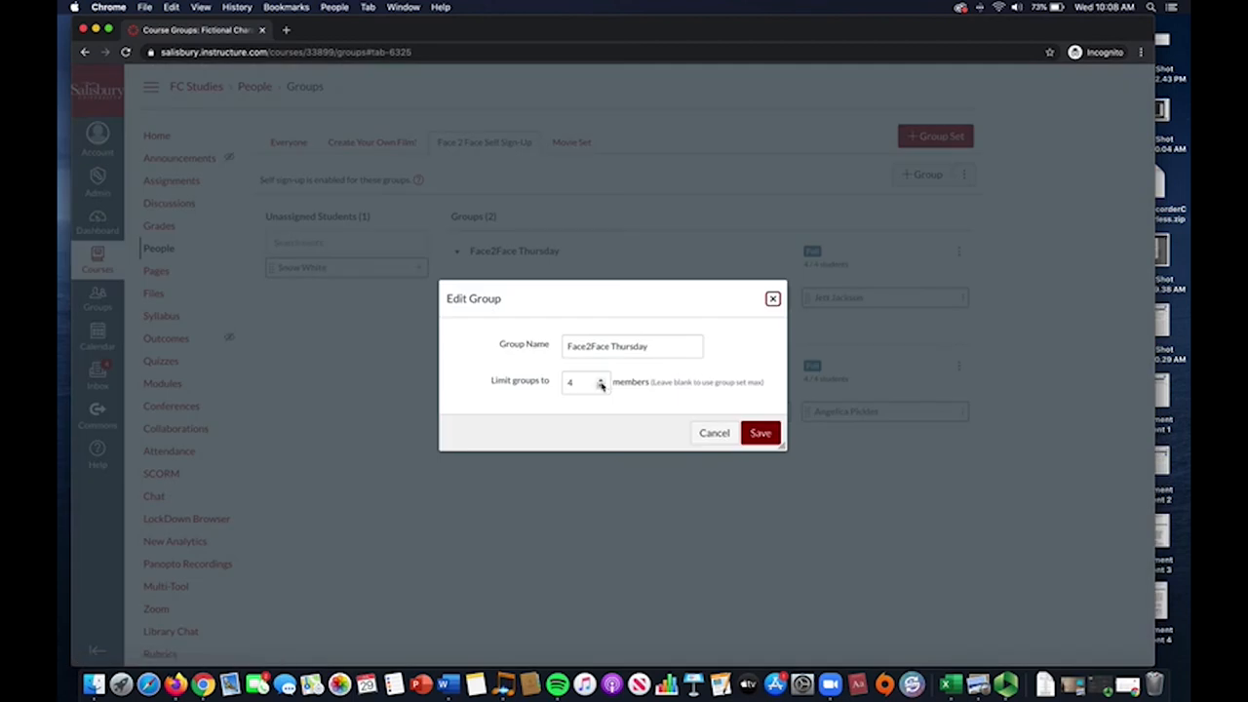
pyautogui.click(600, 379)
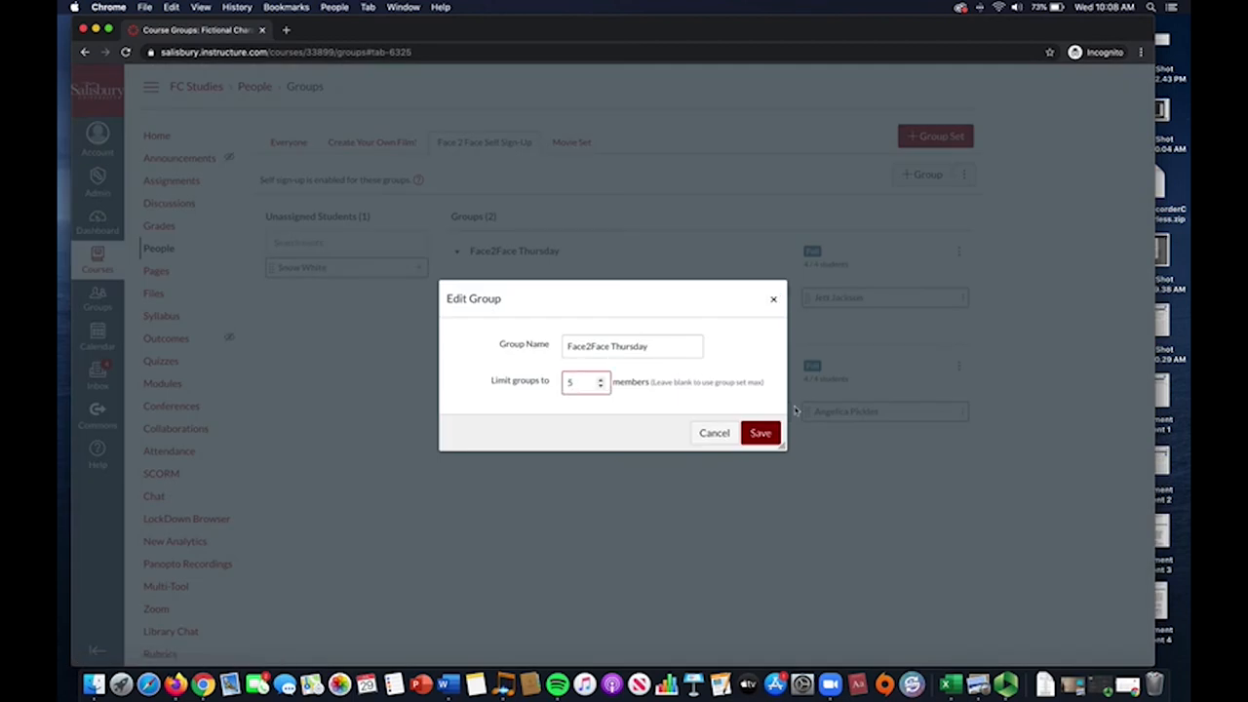